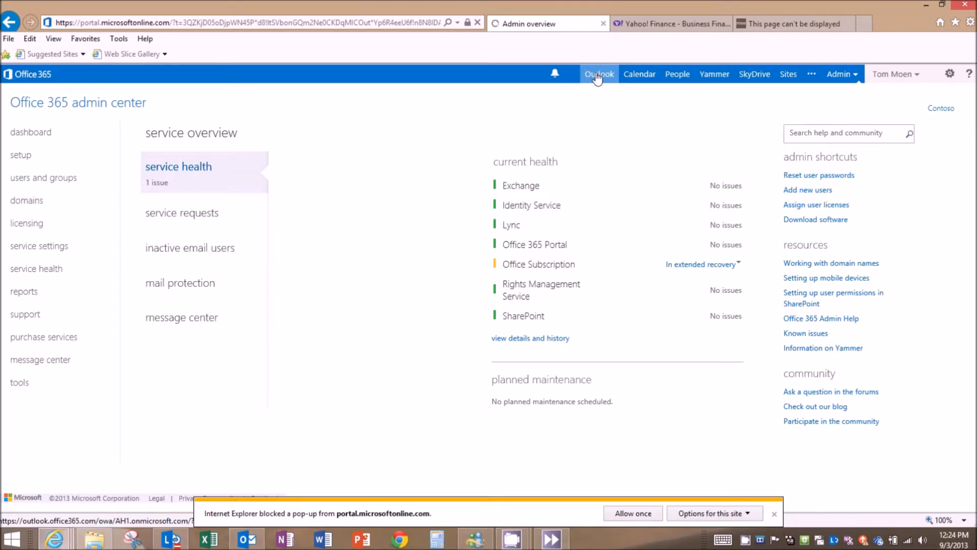
Step: Switch from the admin overview to Outlook to show the inbox
left_click(599, 74)
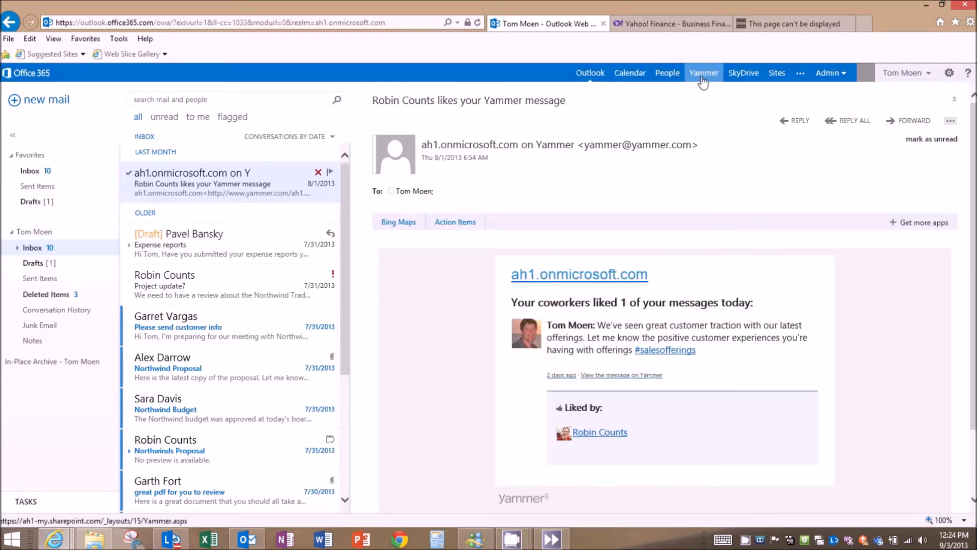
mouse_move(743, 72)
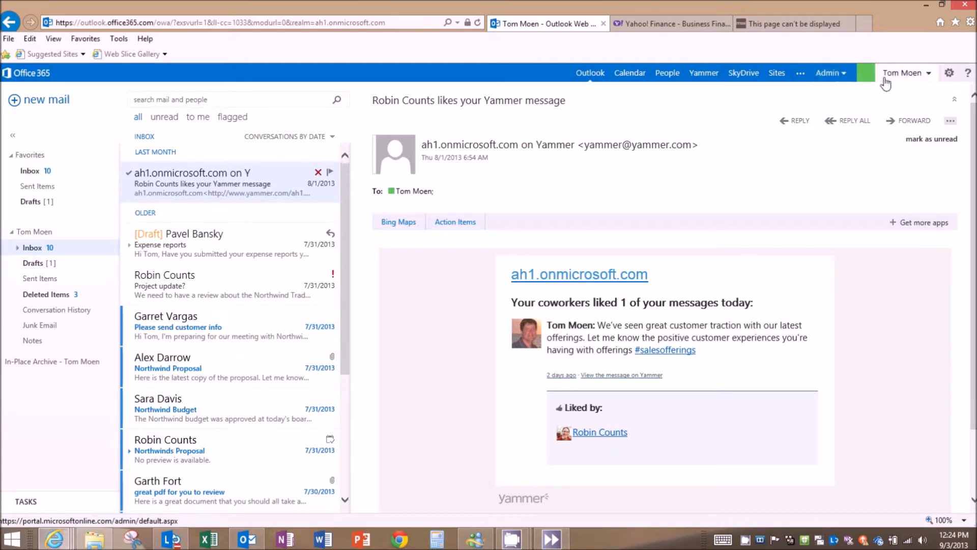
mouse_move(888, 81)
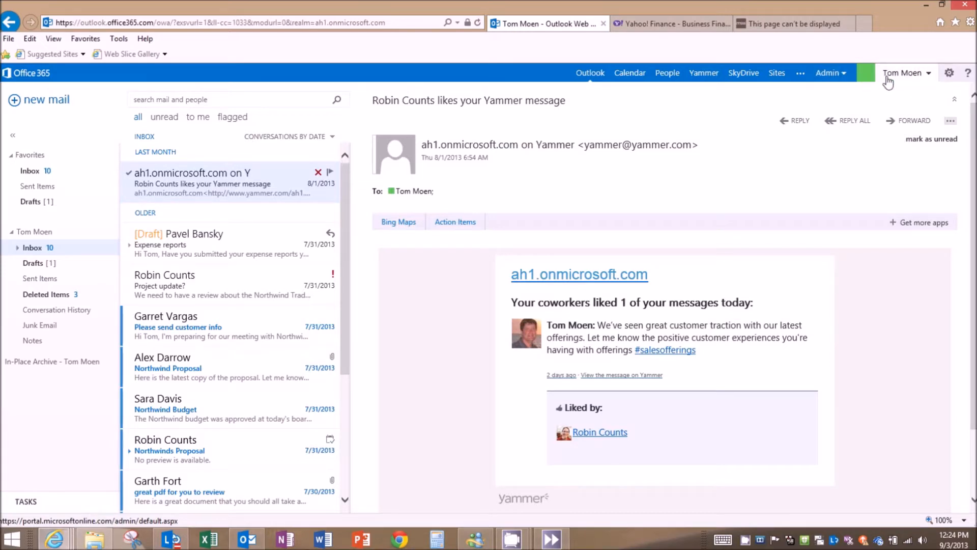
left_click(903, 73)
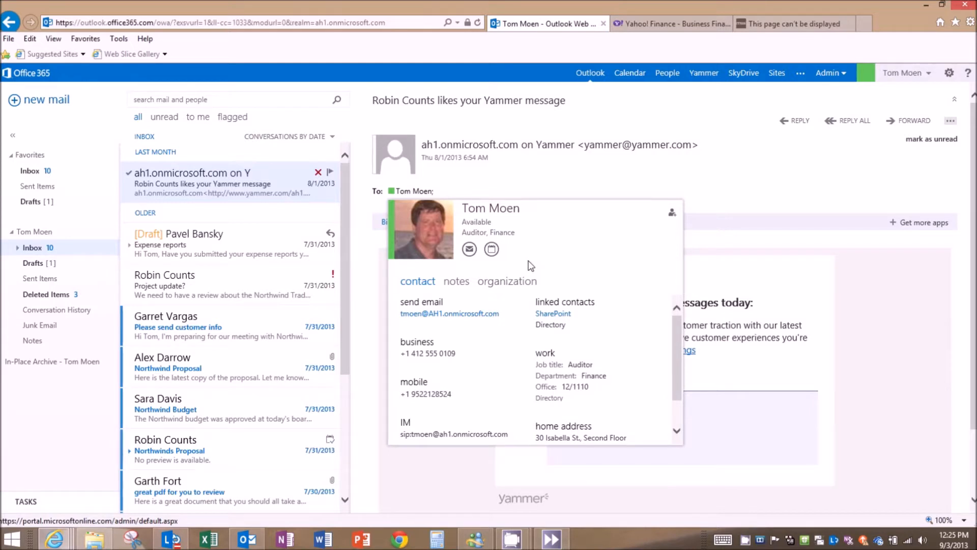
mouse_move(459, 351)
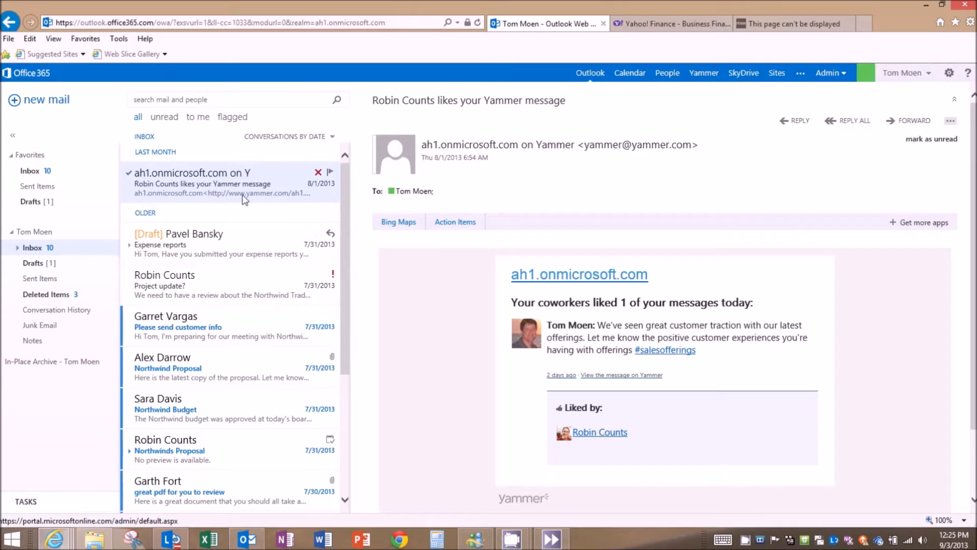
mouse_move(284, 204)
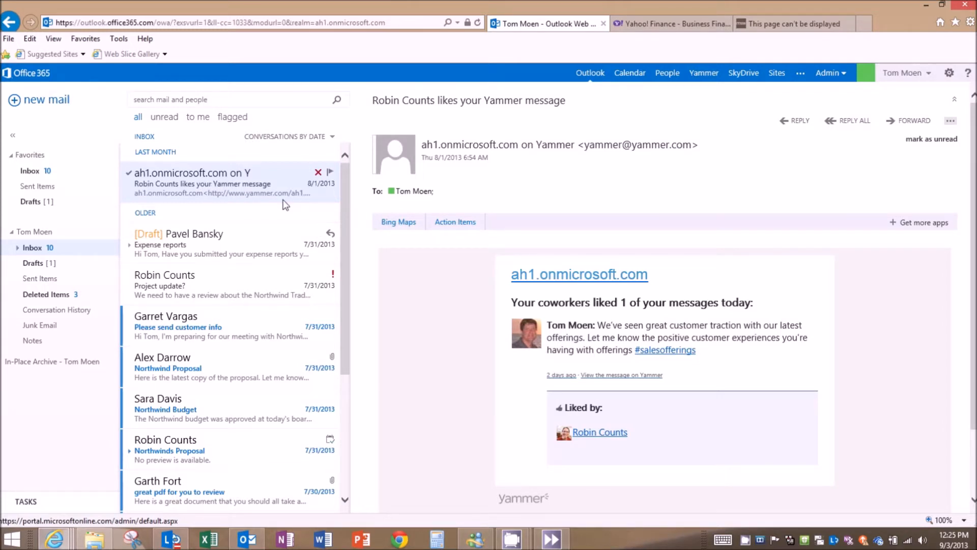
Step: View the Expense reports draft conversation, then the high-importance Project update? message
left_click(188, 244)
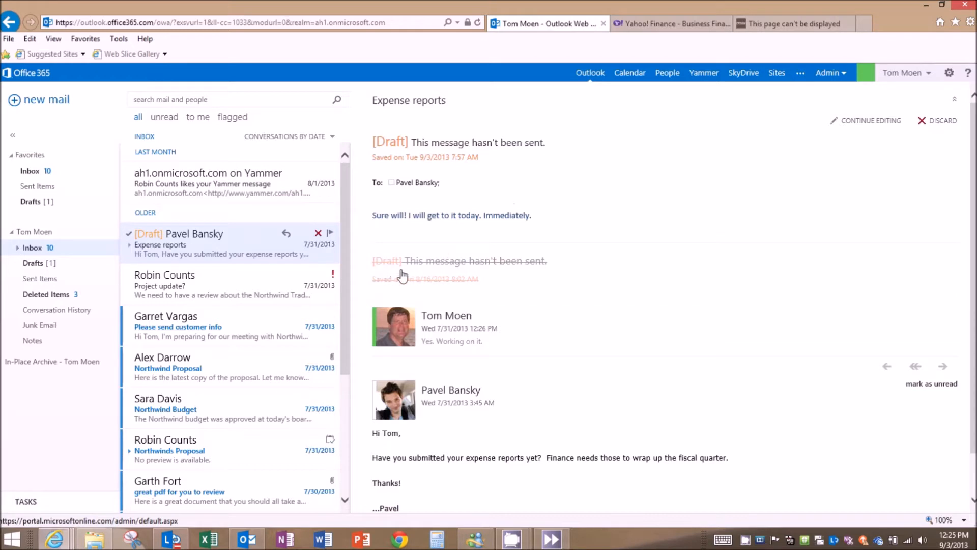
mouse_move(429, 226)
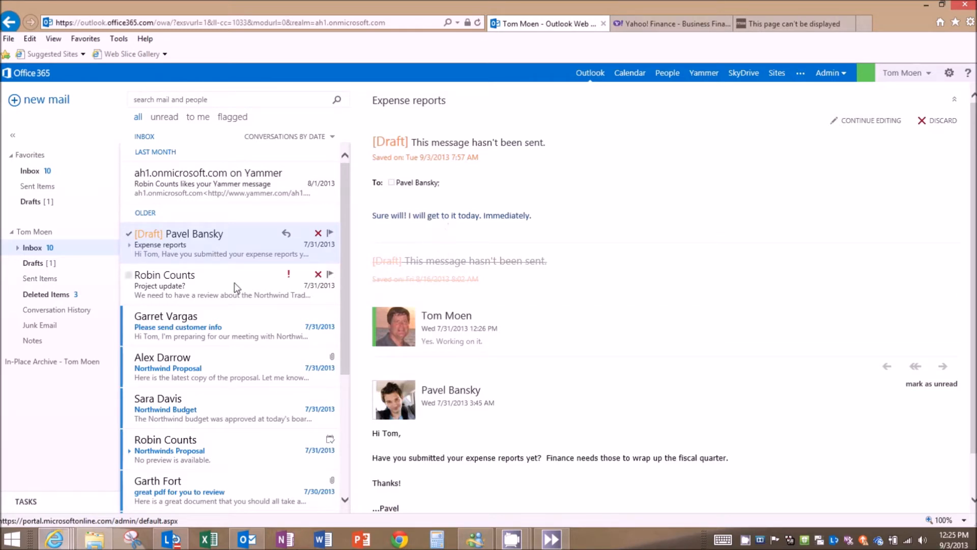
left_click(165, 285)
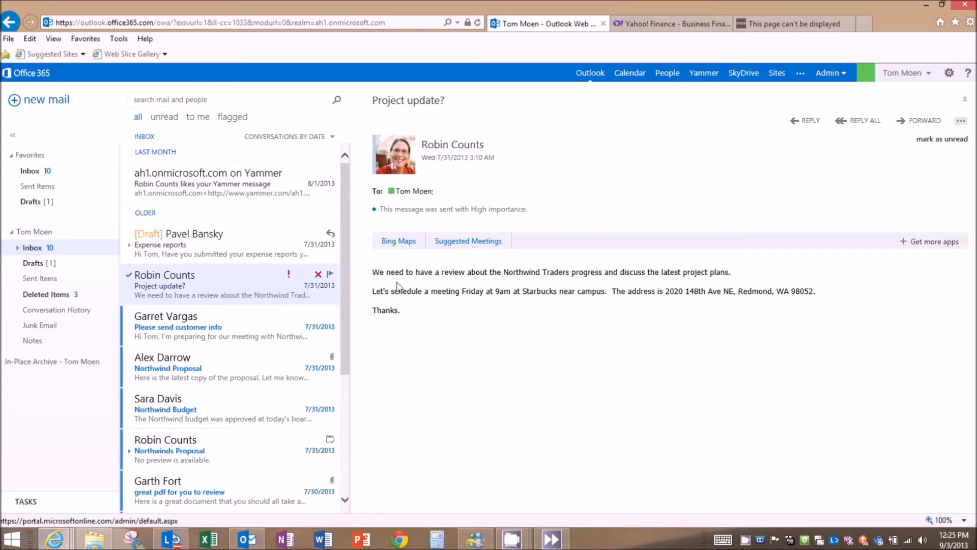
mouse_move(499, 296)
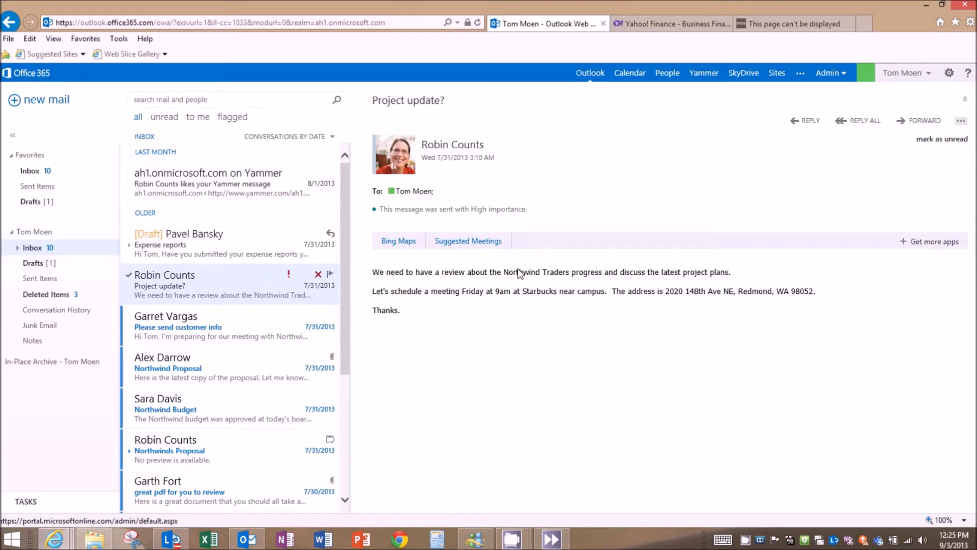
mouse_move(657, 340)
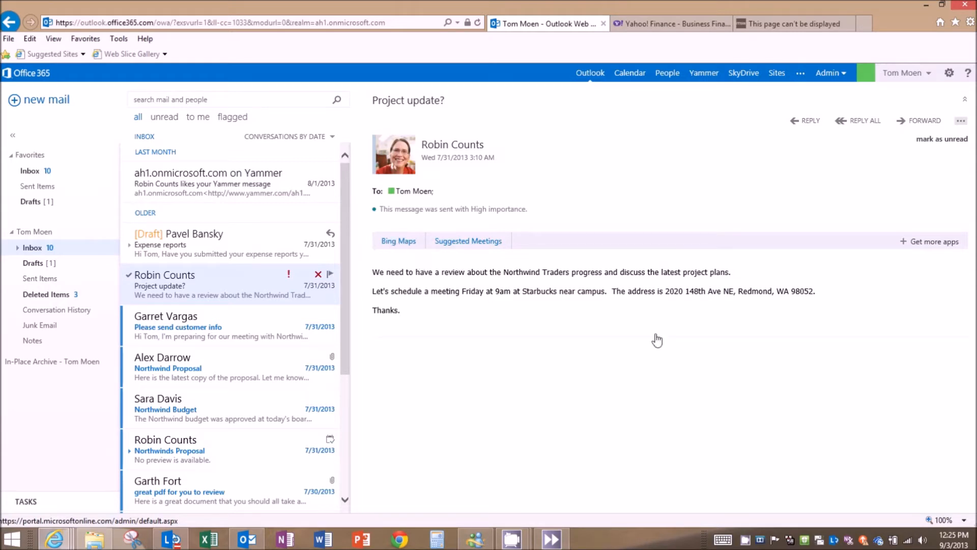
Step: Use the Bing Maps app to pin the Redmond meeting address from the message
left_click(398, 242)
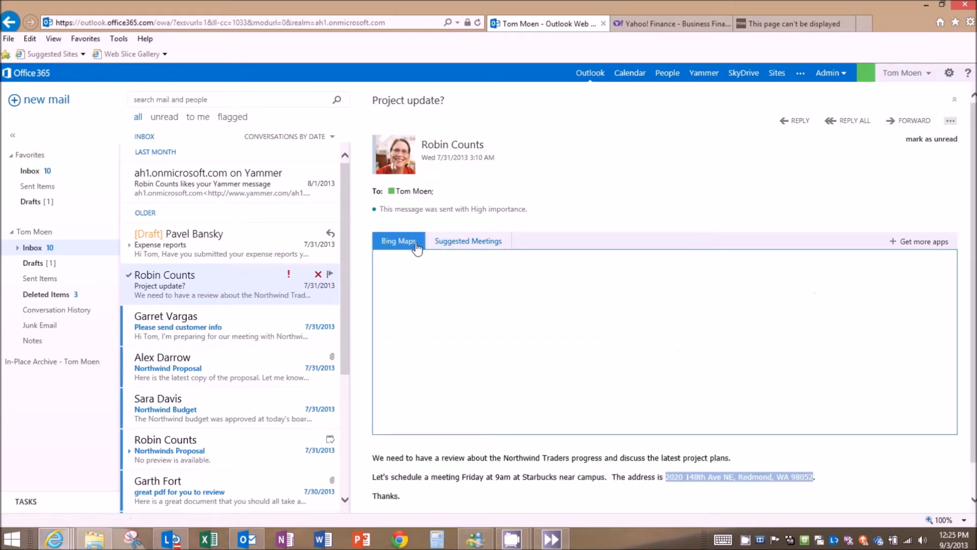
left_click(398, 240)
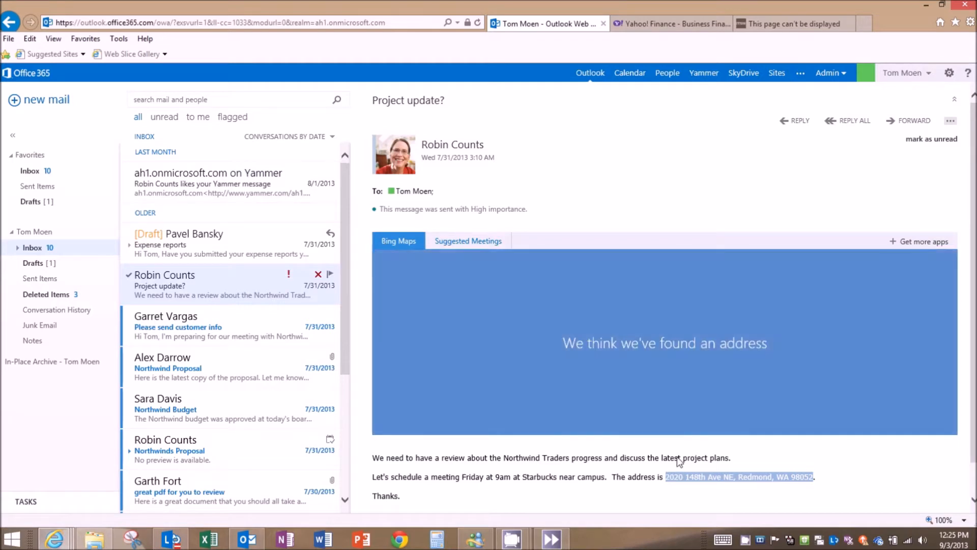
left_click(739, 476)
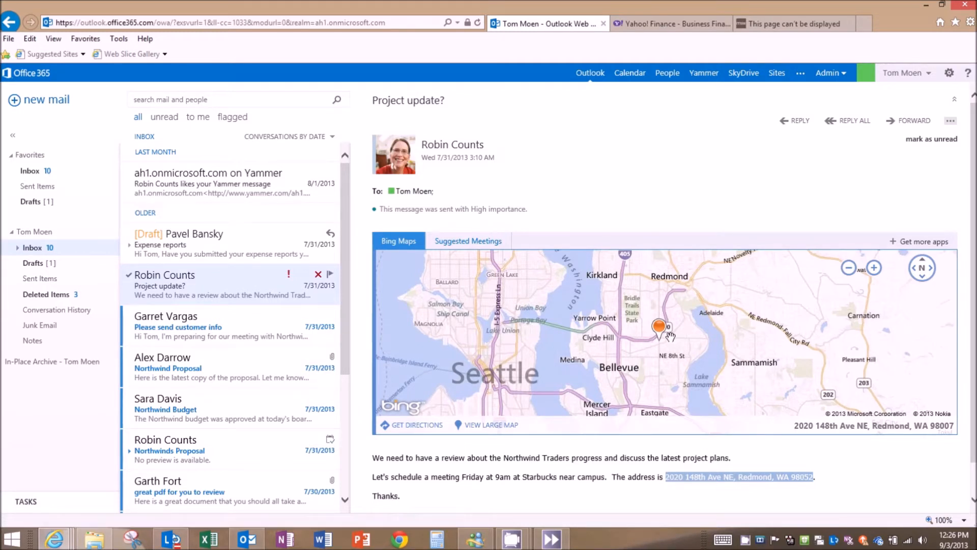
mouse_move(710, 346)
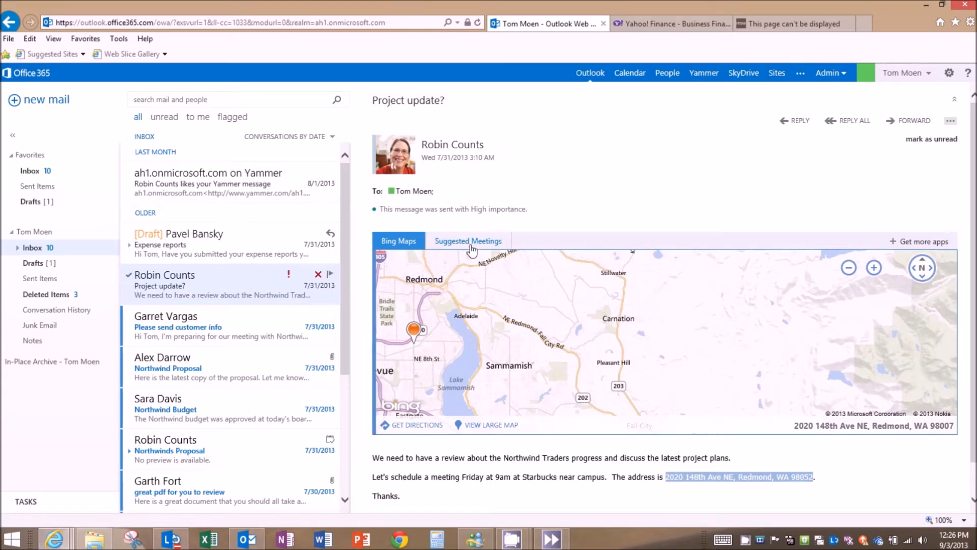
Step: Schedule the suggested meeting, producing a prefilled Project update? calendar event
left_click(468, 241)
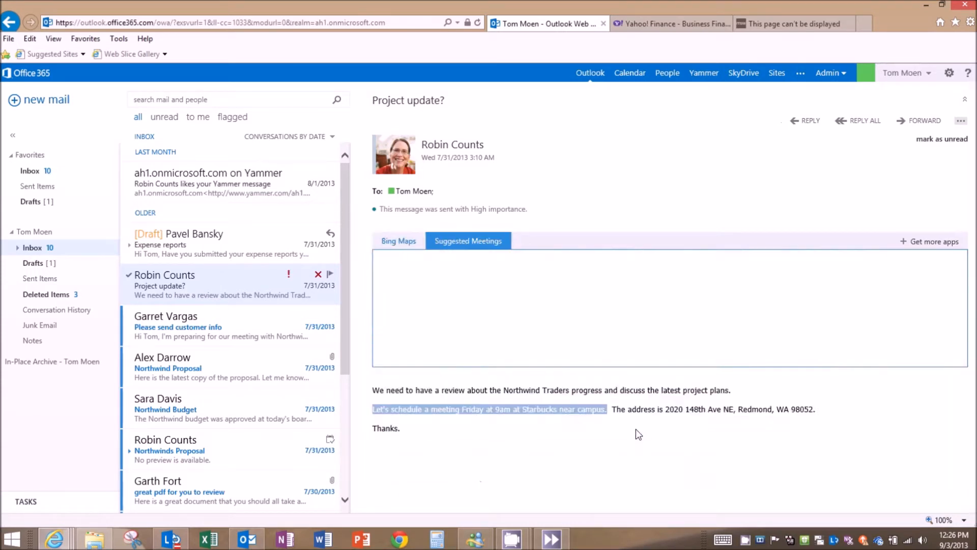
left_click(468, 240)
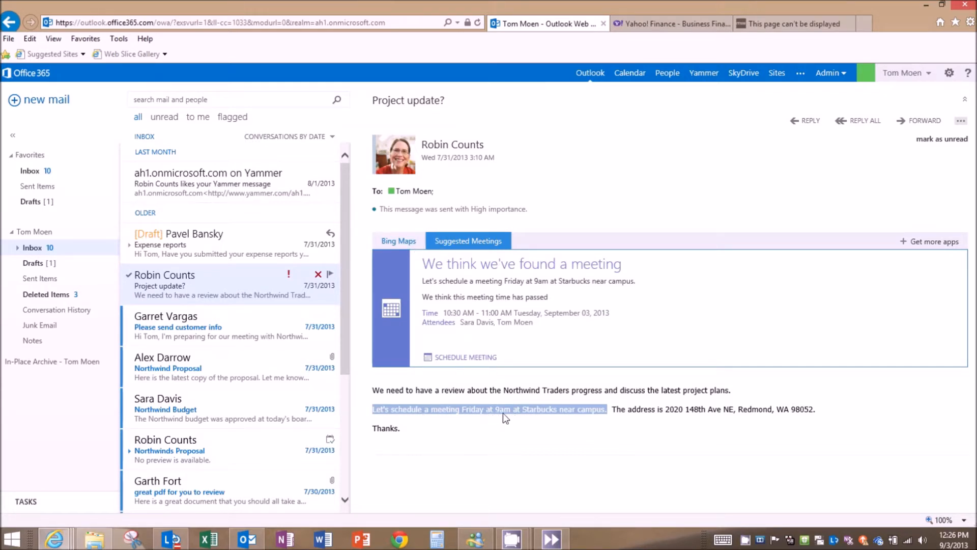
left_click(465, 356)
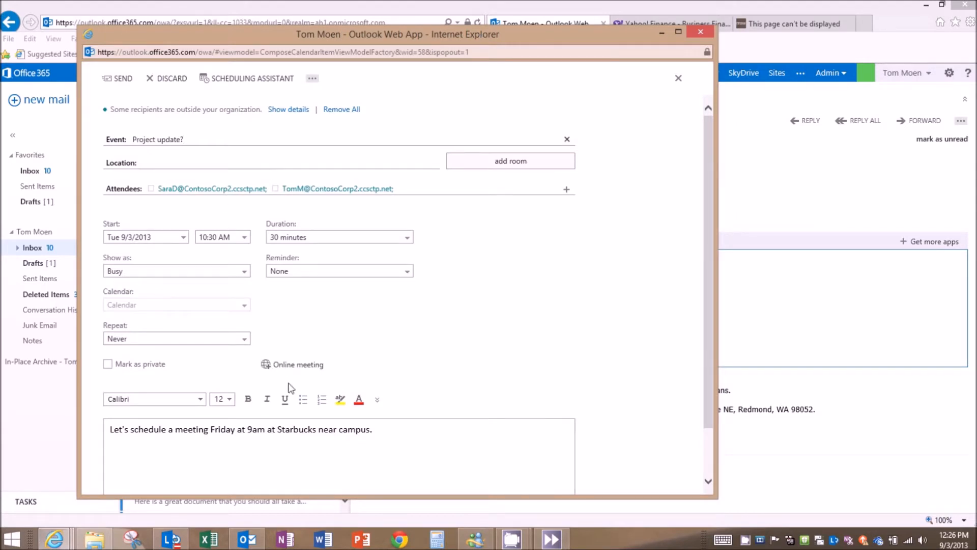
Step: Scroll the event form toward the online meeting option
scroll("down", 3)
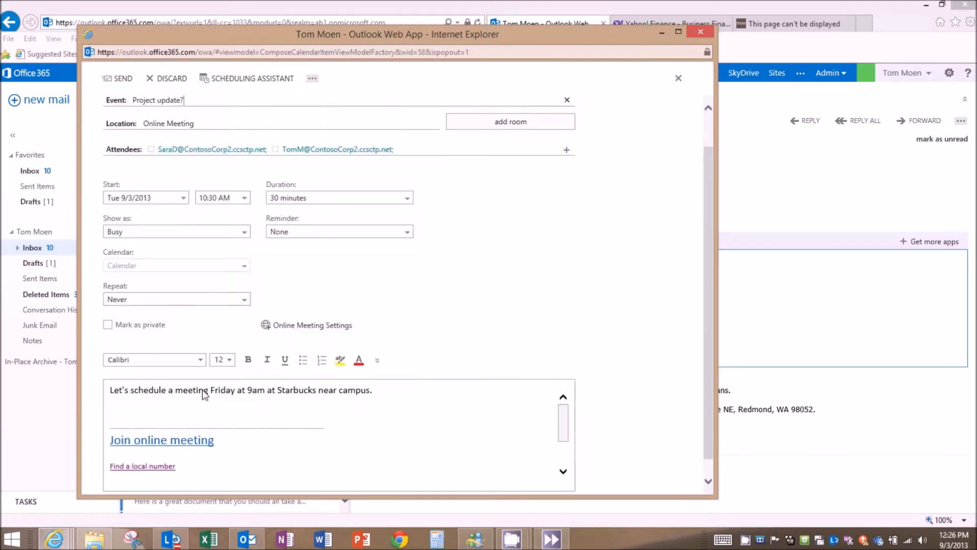
mouse_move(162, 440)
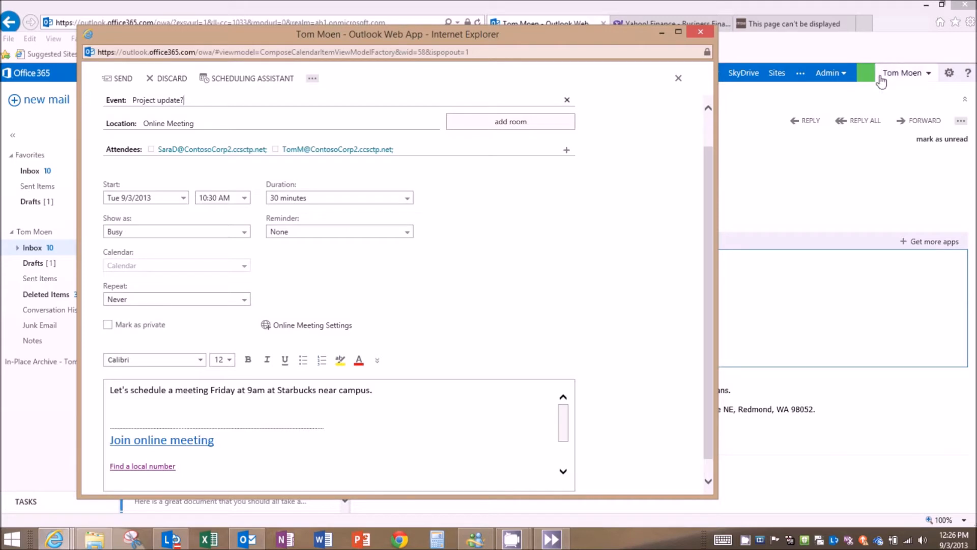
mouse_move(161, 440)
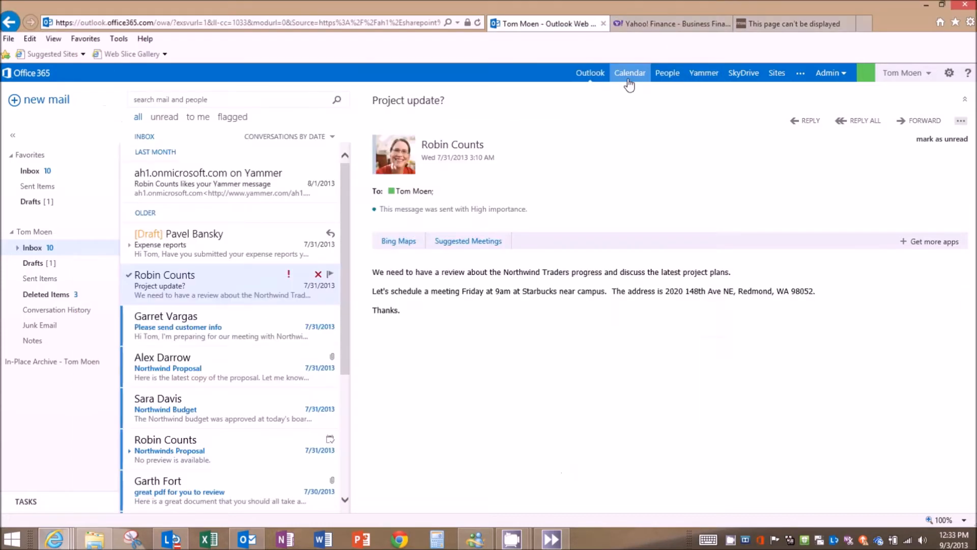
Step: Review the September 3 calendar day view, then head to People
left_click(629, 73)
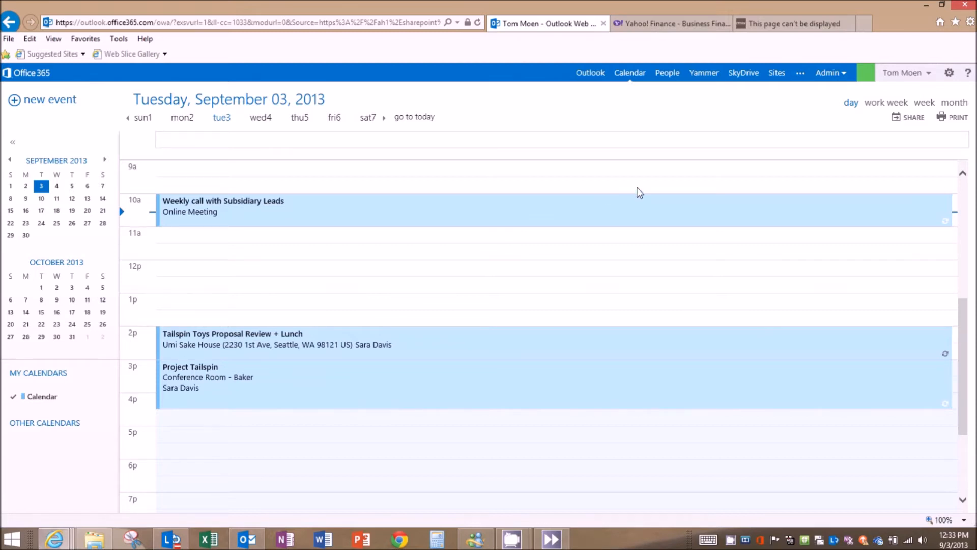
mouse_move(520, 250)
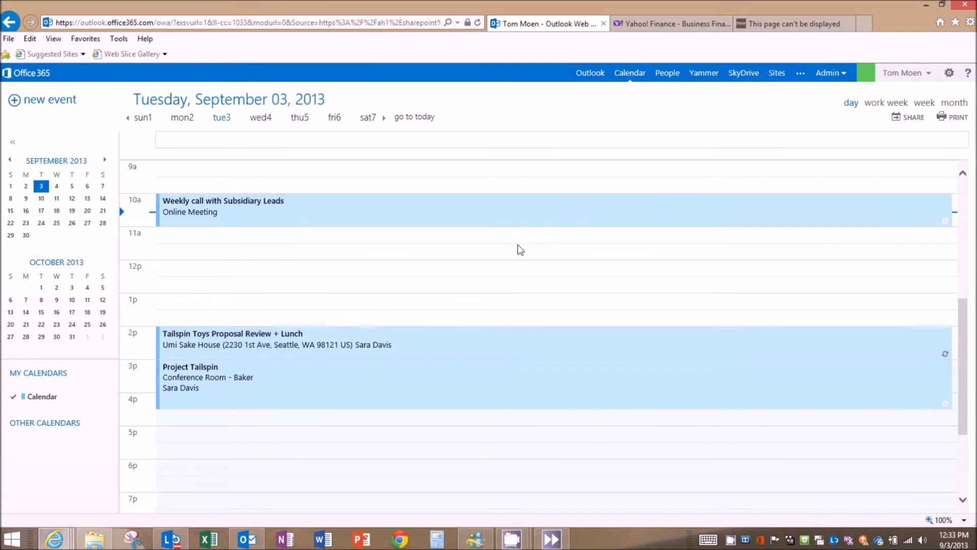
left_click(666, 73)
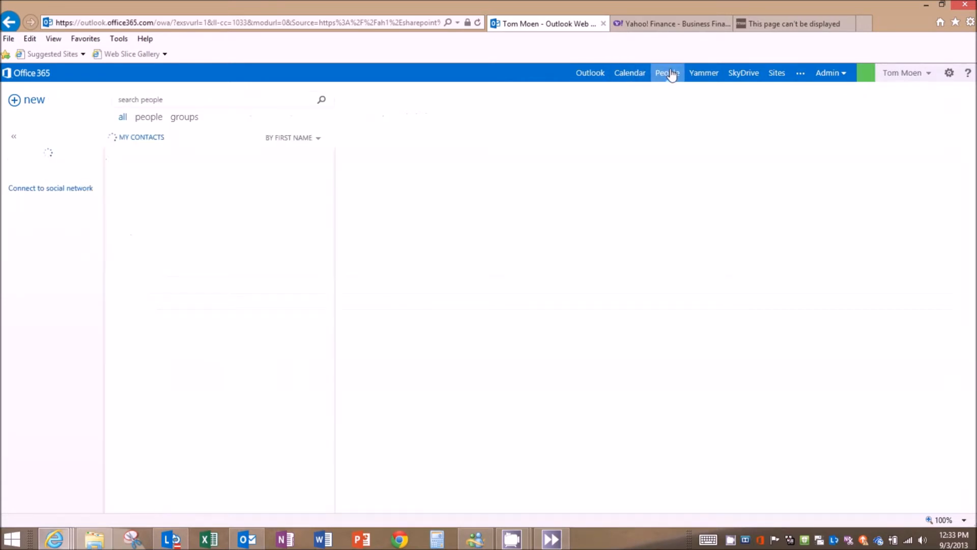
left_click(667, 73)
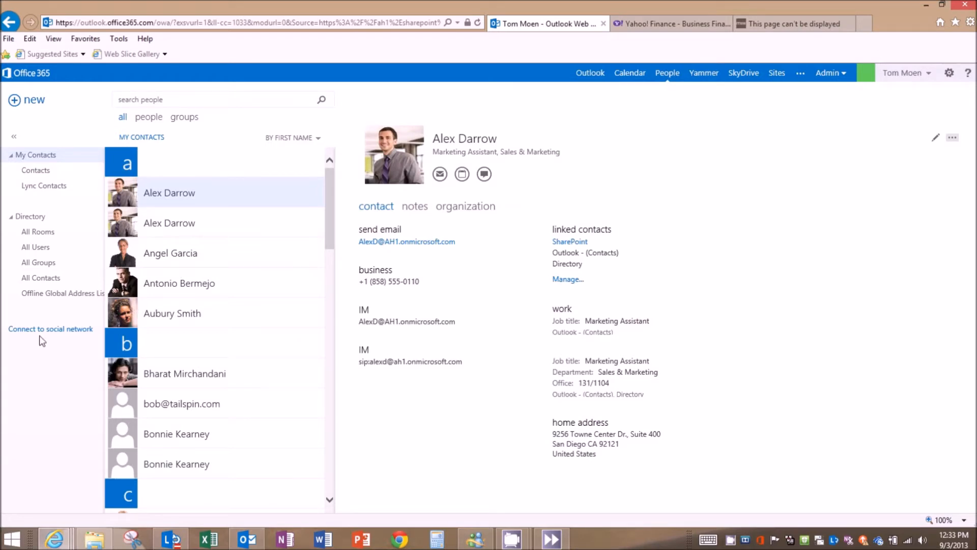
left_click(50, 329)
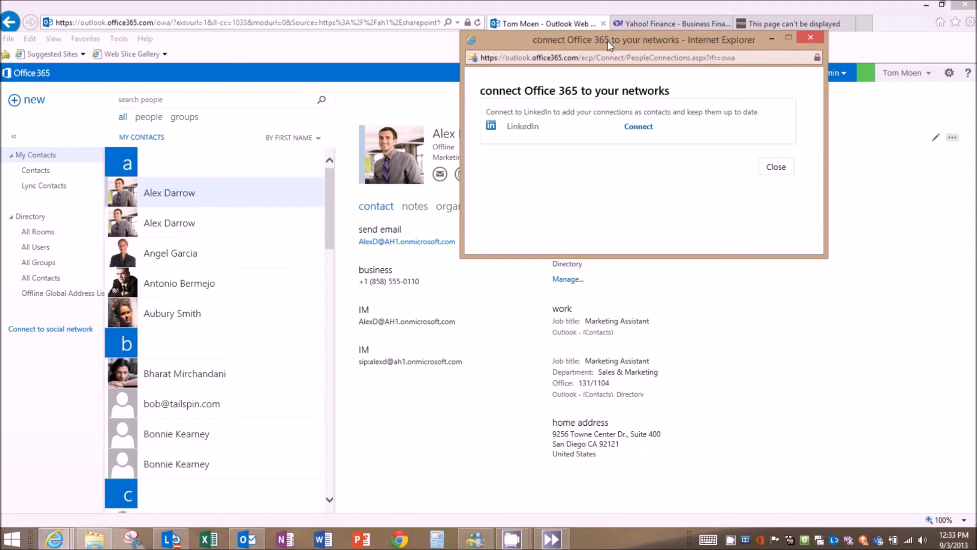
left_click(776, 166)
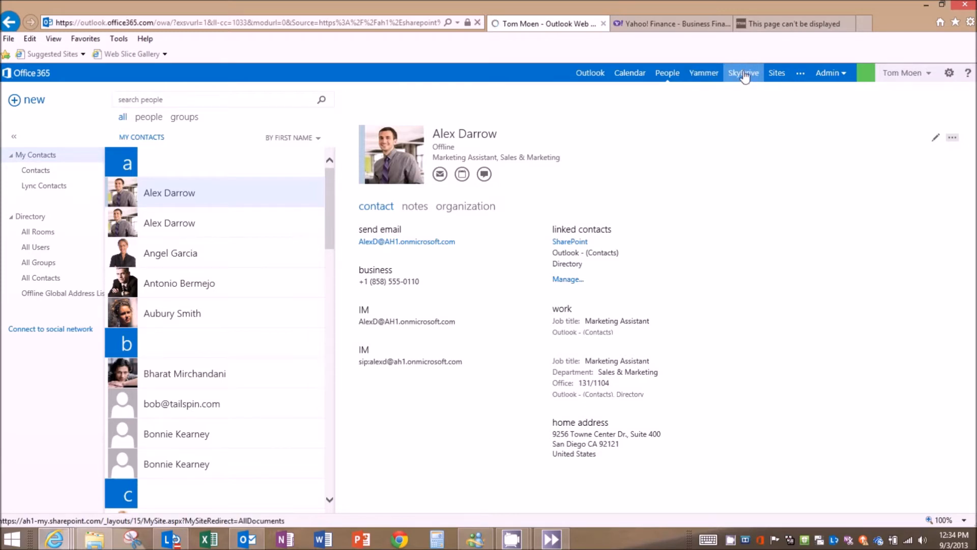
Step: In SkyDrive Pro, show and dismiss the 2012 Annual Financial Report (DRAFT) preview callout
left_click(743, 74)
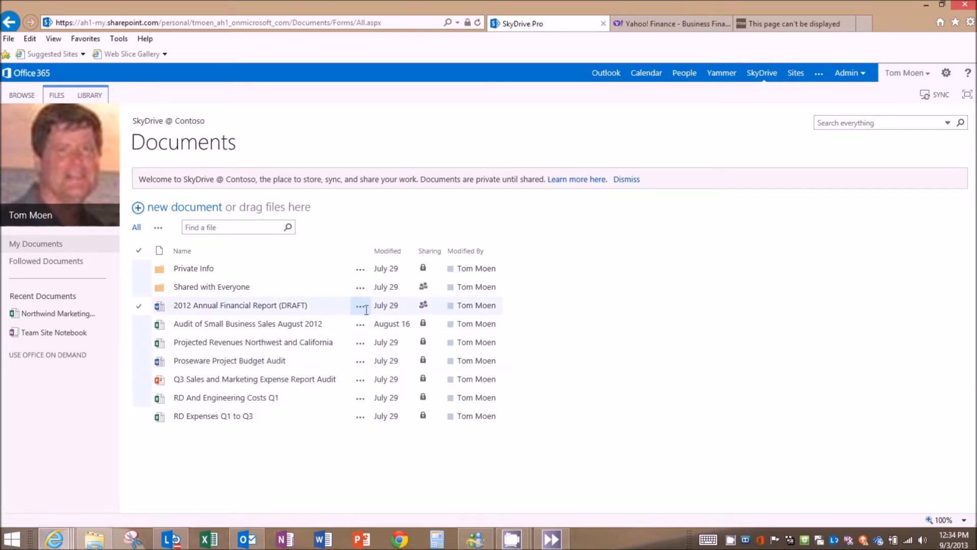
left_click(361, 304)
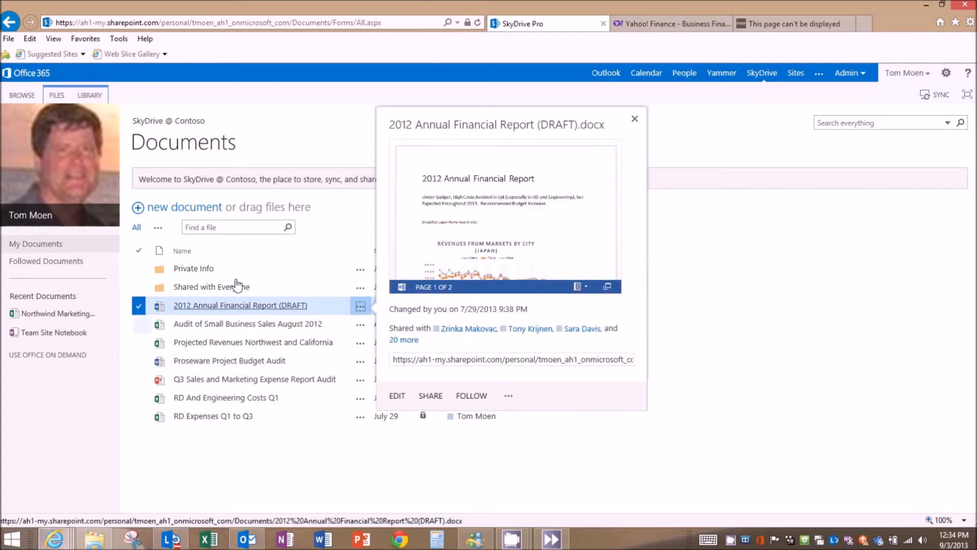
left_click(634, 118)
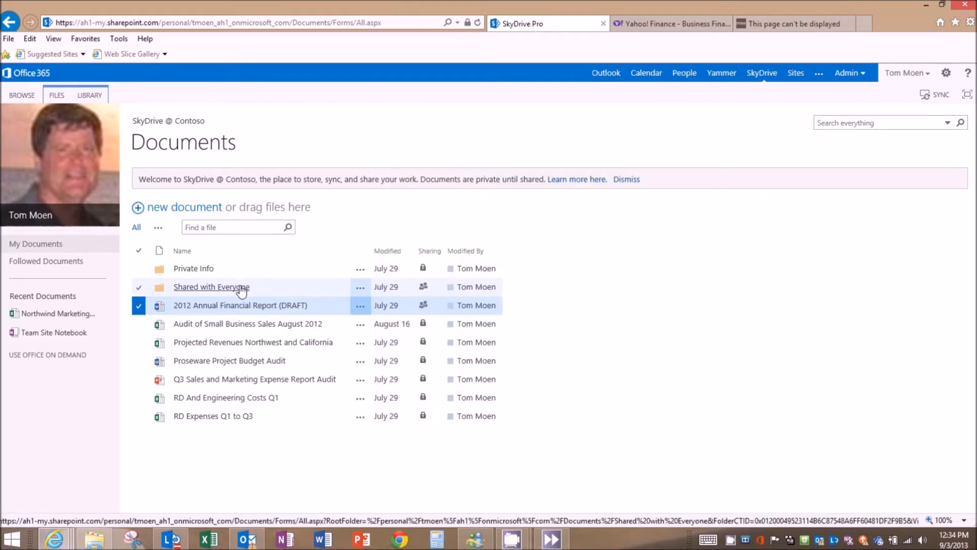
mouse_move(220, 287)
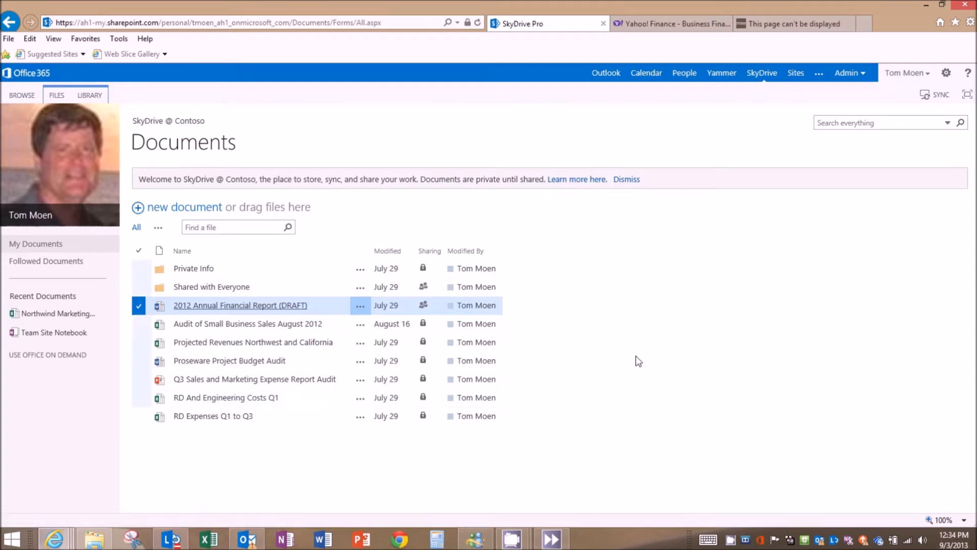
mouse_move(498, 471)
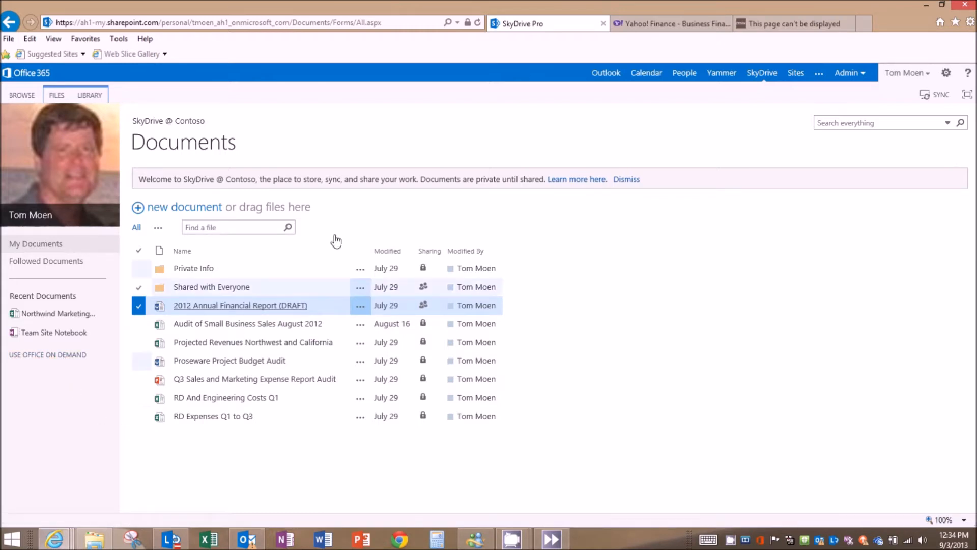
mouse_move(559, 267)
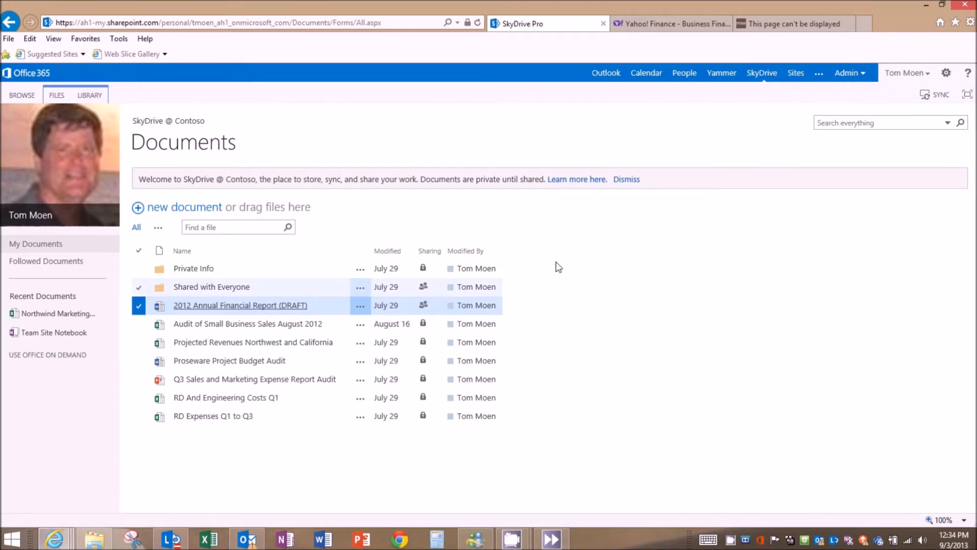
mouse_move(47, 355)
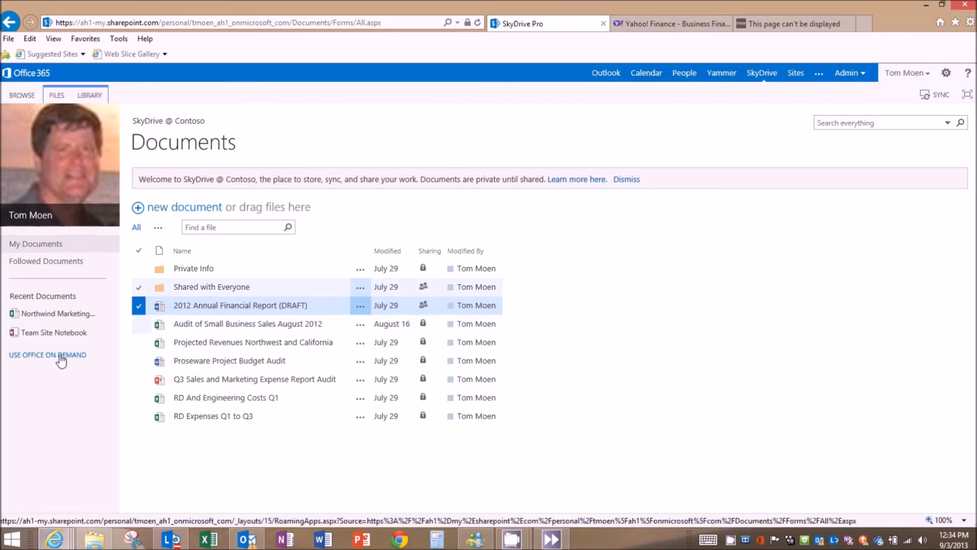
Step: Launch Word via Office on Demand, handle the add-on prompt, and go to Sites
left_click(47, 354)
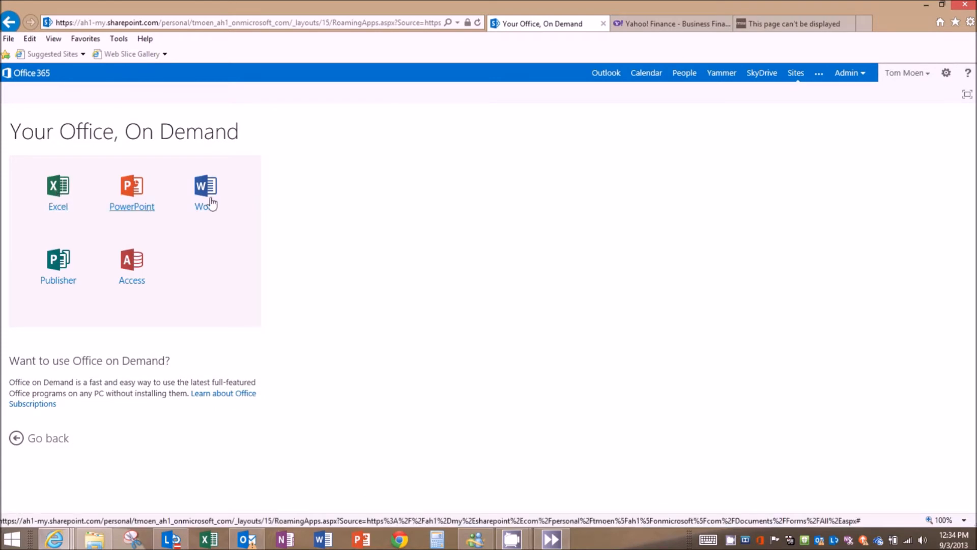
left_click(205, 187)
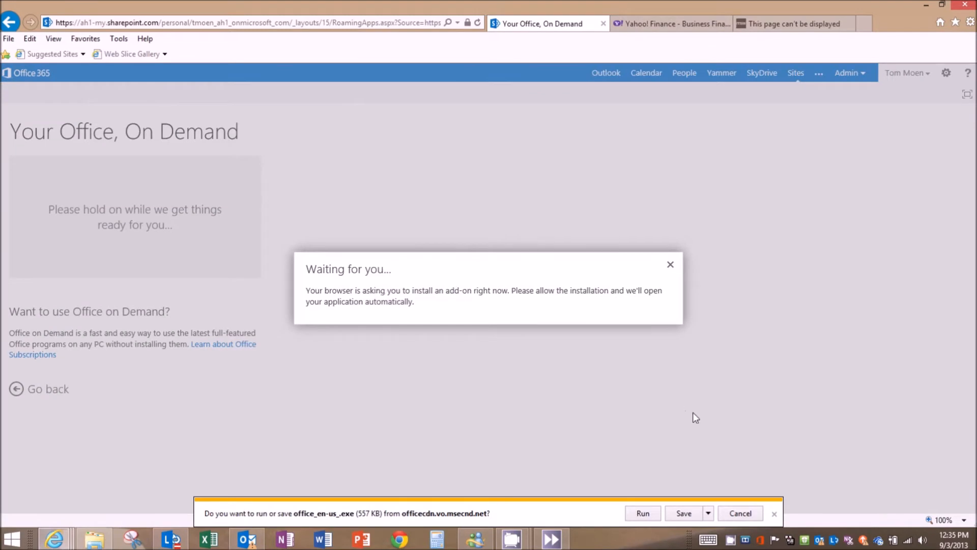
mouse_move(696, 429)
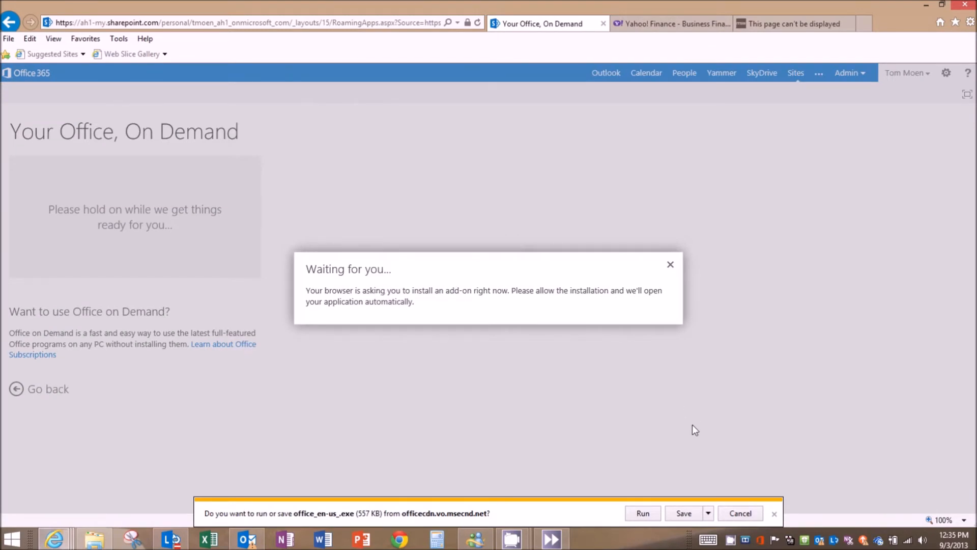
left_click(671, 265)
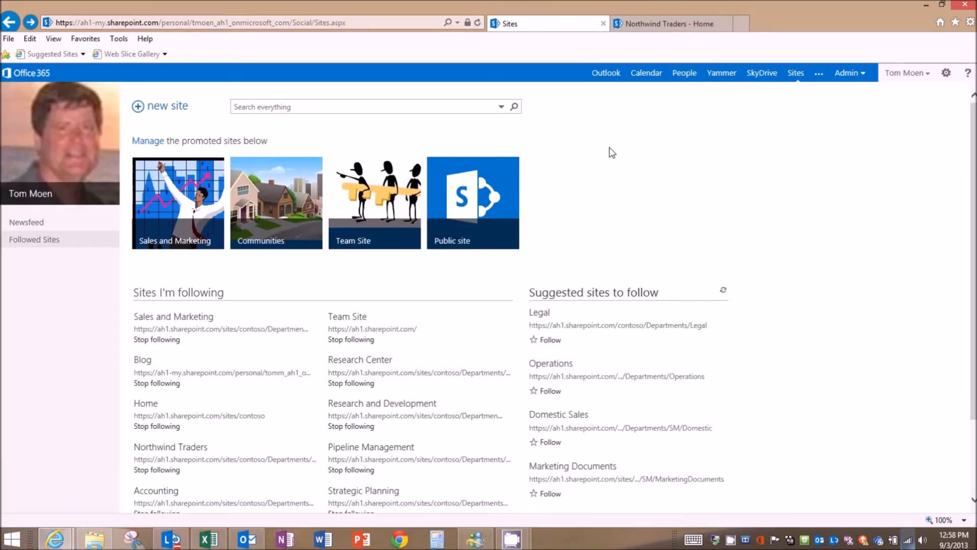
mouse_move(796, 73)
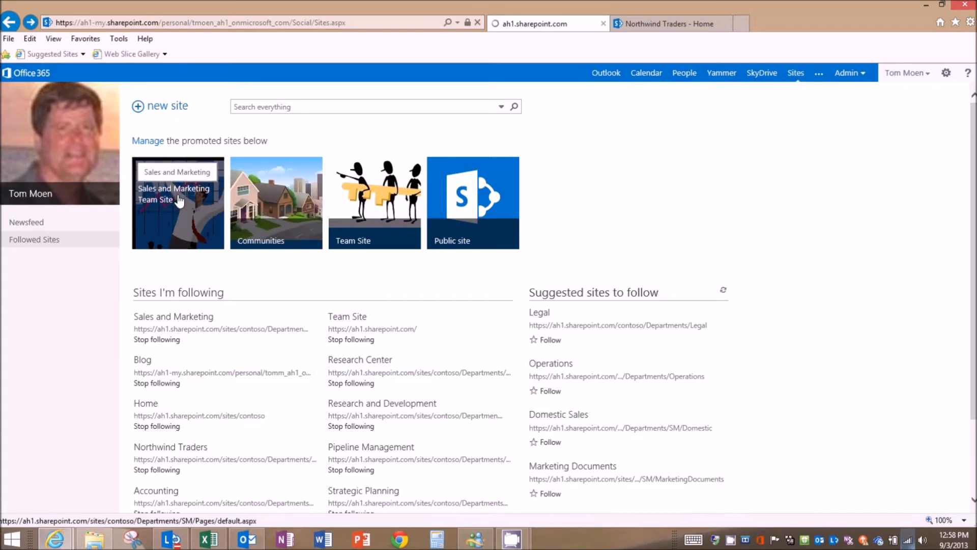
Step: In the Sales and Marketing site, advance the featured slideshow to slide 3, then go to Northwind Traders
left_click(177, 188)
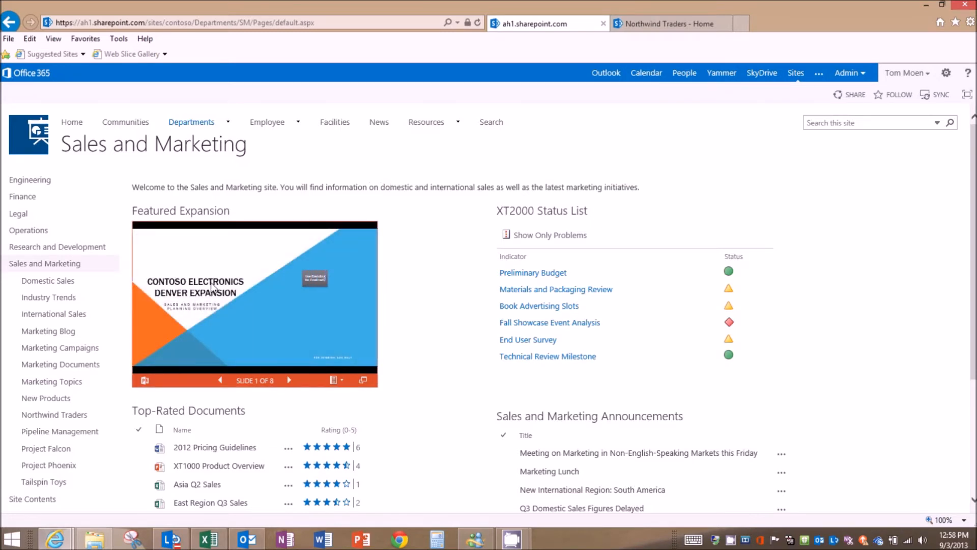
left_click(291, 379)
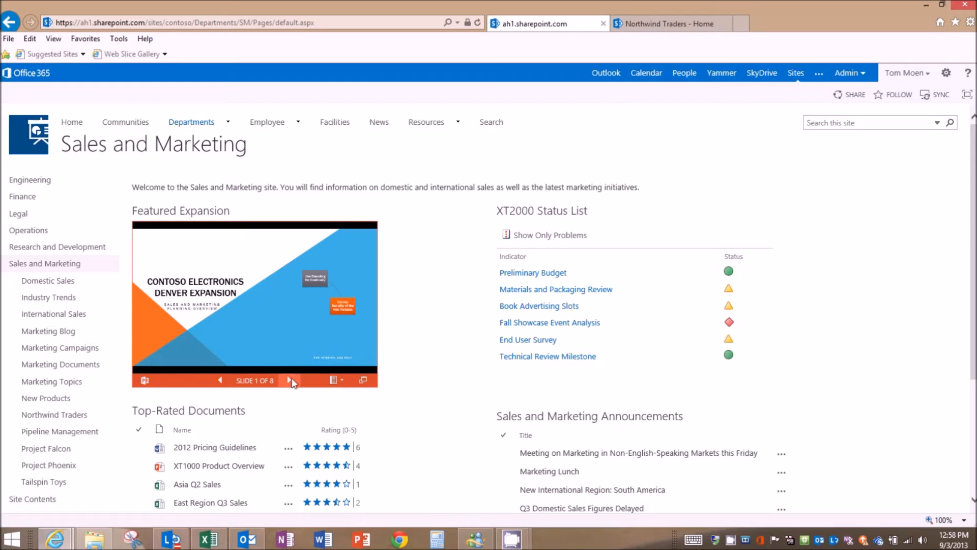
left_click(292, 380)
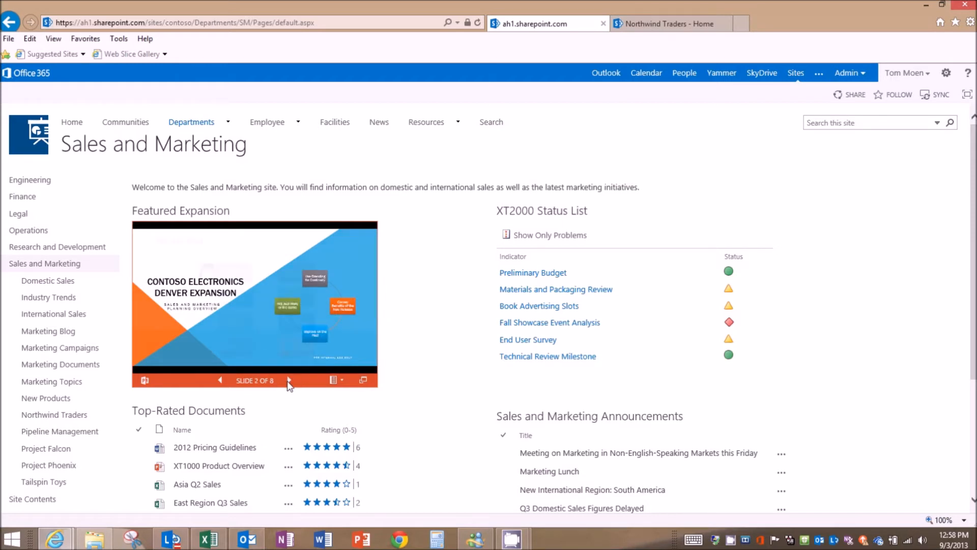
left_click(289, 379)
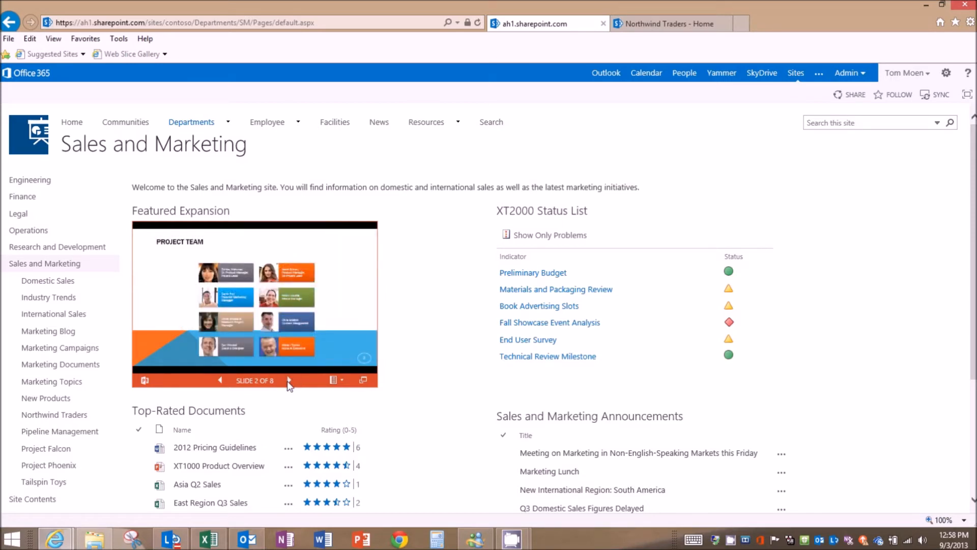
left_click(288, 379)
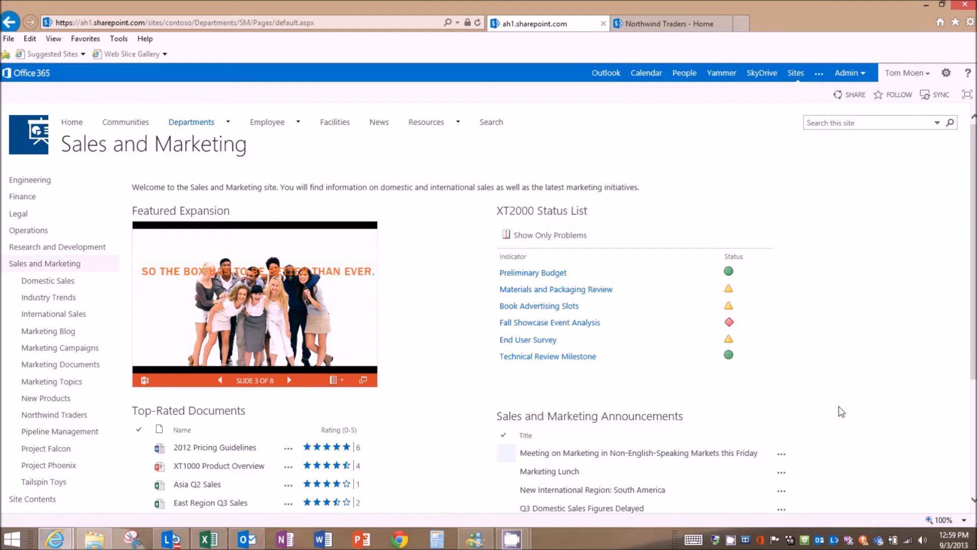
mouse_move(54, 414)
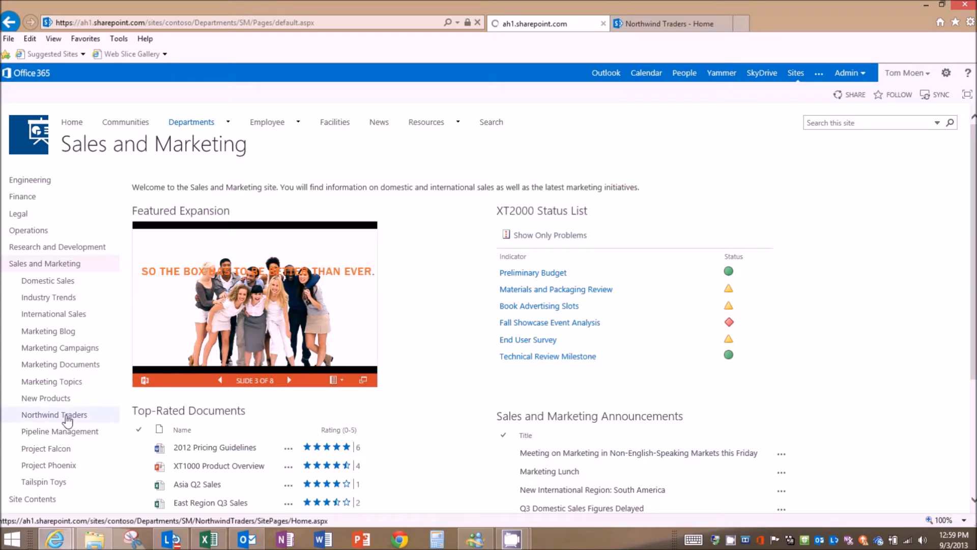
left_click(54, 414)
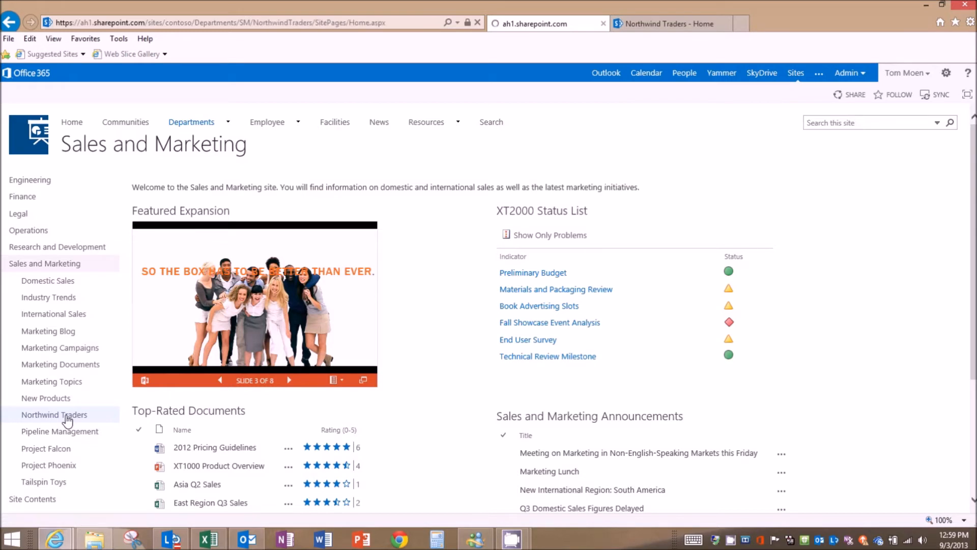
Step: Open the Northwind Marketing Spend and Sales Analysis workbook and send it to desktop Excel for editing
left_click(54, 415)
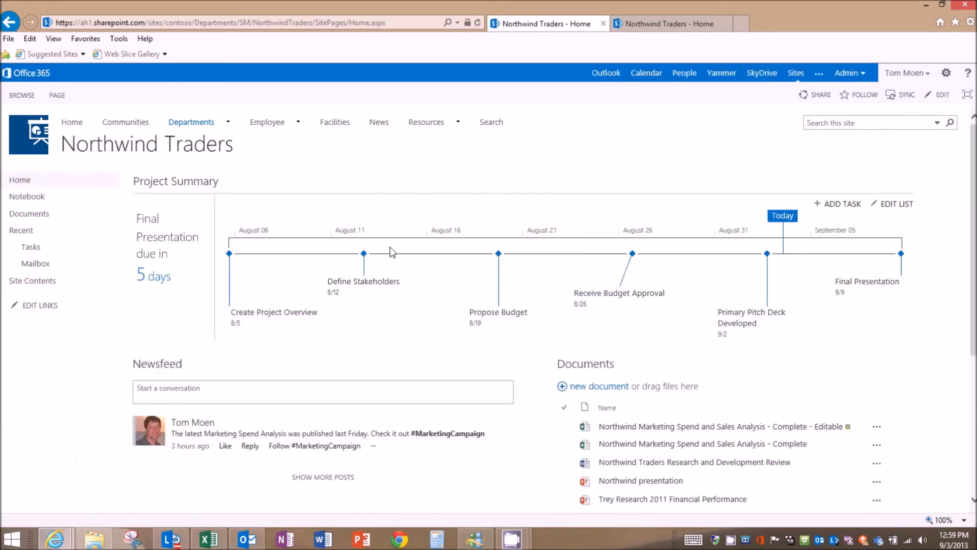
mouse_move(963, 279)
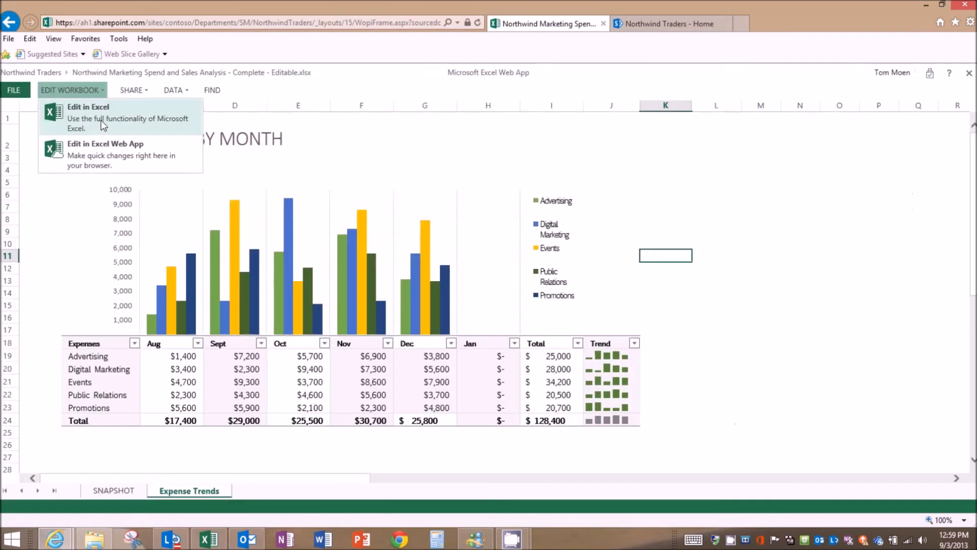
mouse_move(115, 154)
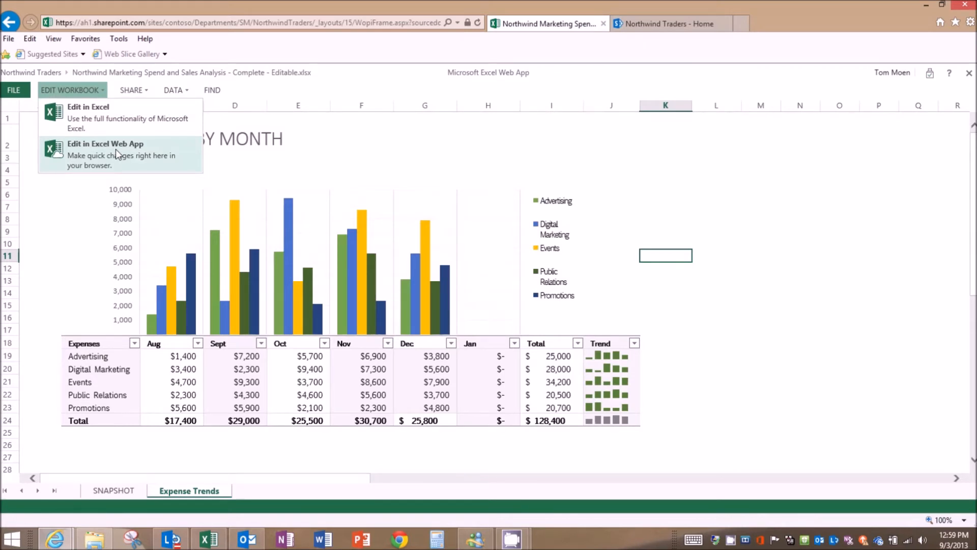
mouse_move(112, 117)
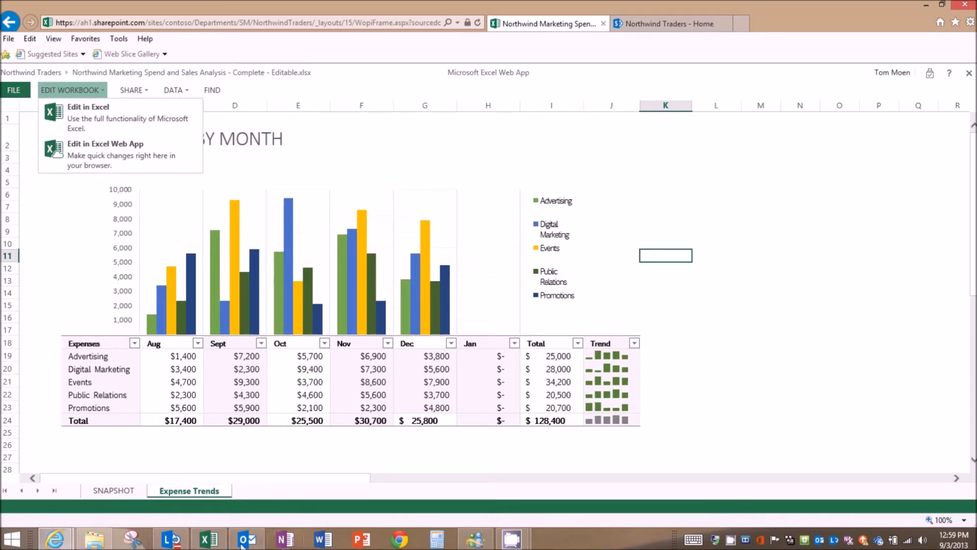
left_click(87, 106)
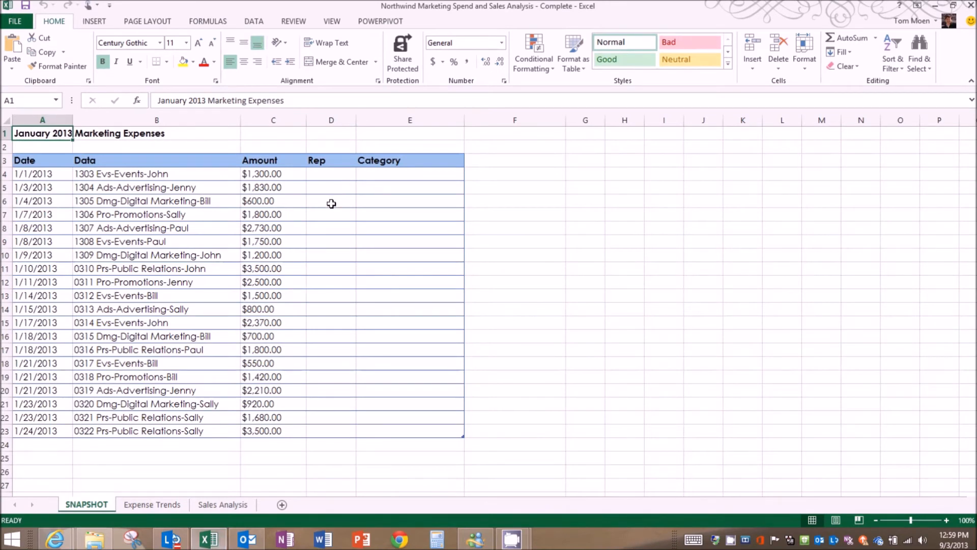
Step: Fill the Rep column with Flash Fill from the first entries 'Jo' and 'Jenny'
left_click(331, 175)
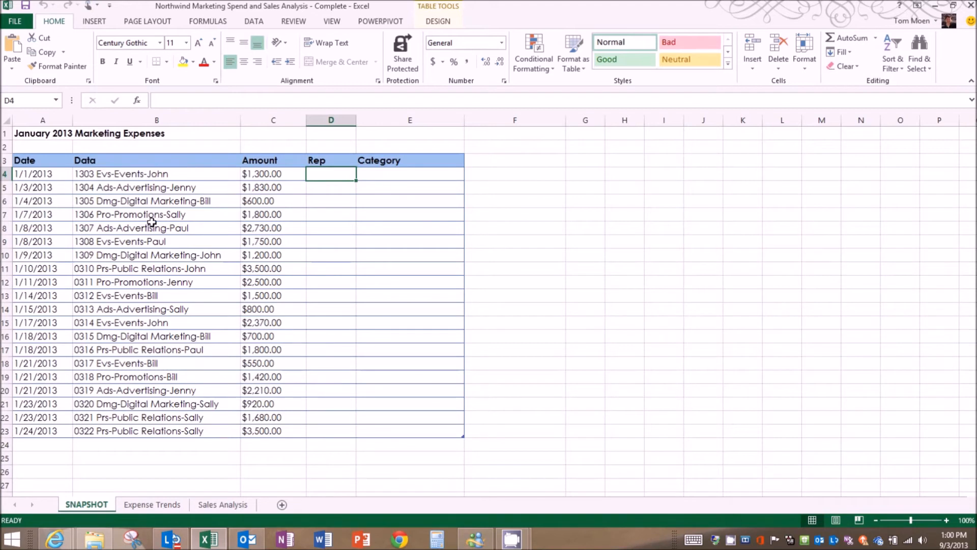
mouse_move(323, 174)
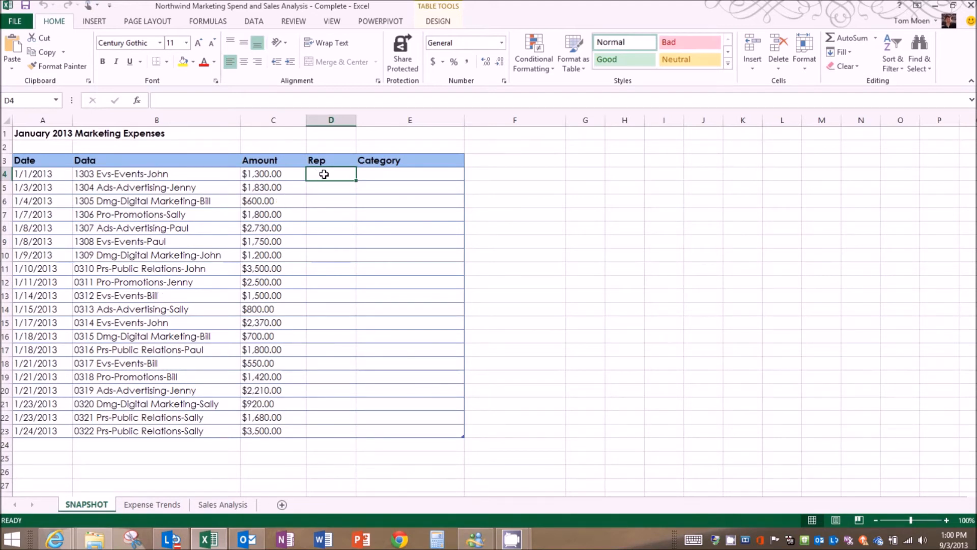
type("Jo")
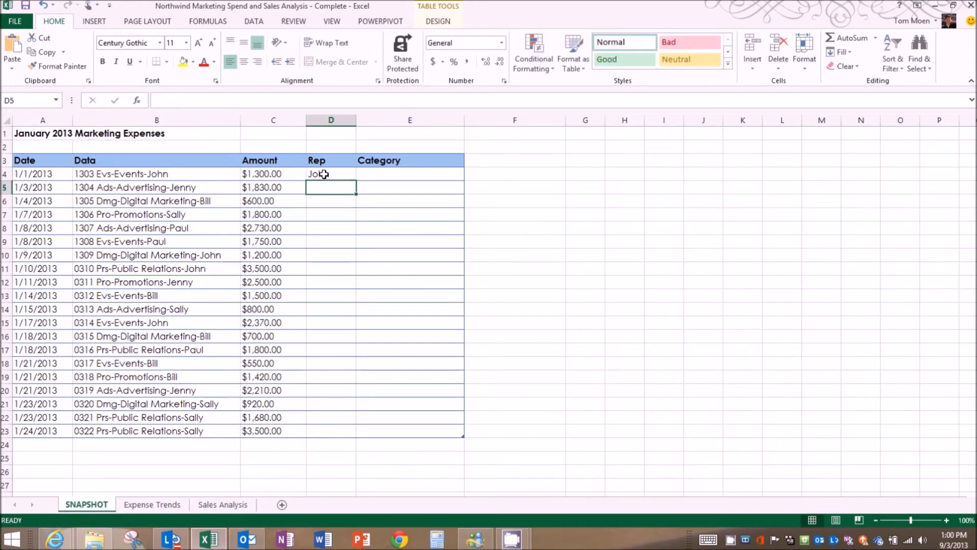
type("Jenny")
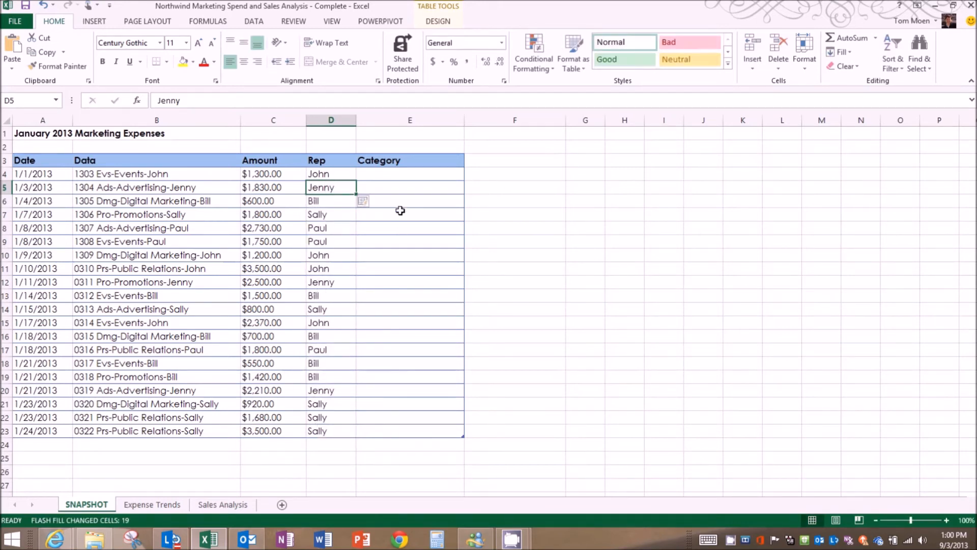
Step: Fill the Category column from 'Events' via Flash Fill (Ctrl+E), then switch to the Sales Analysis sheet
left_click(409, 174)
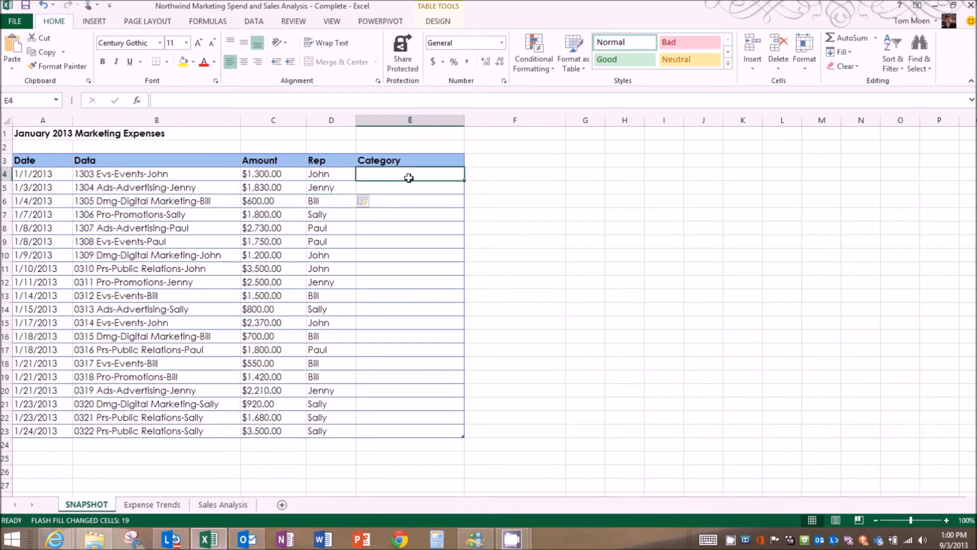
type("Events")
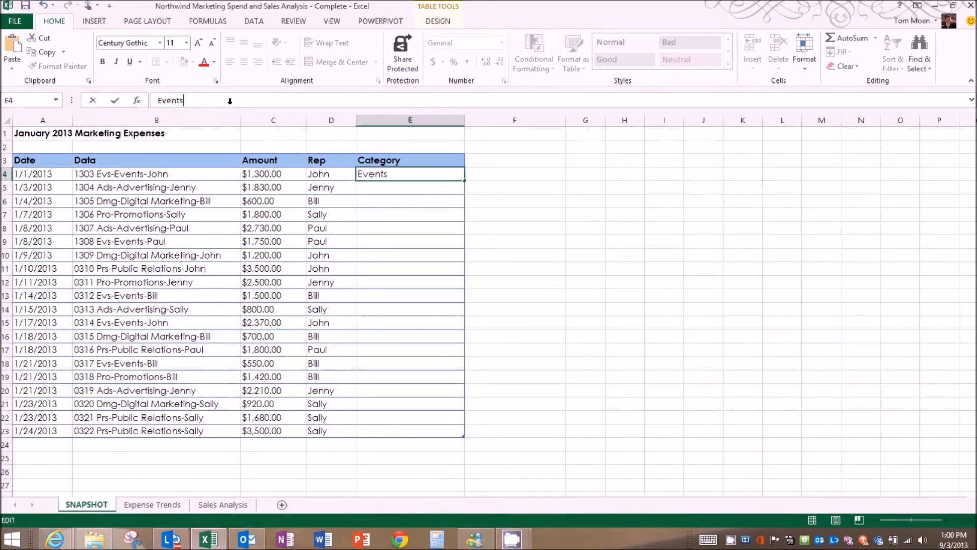
key("enter")
type("Advertising")
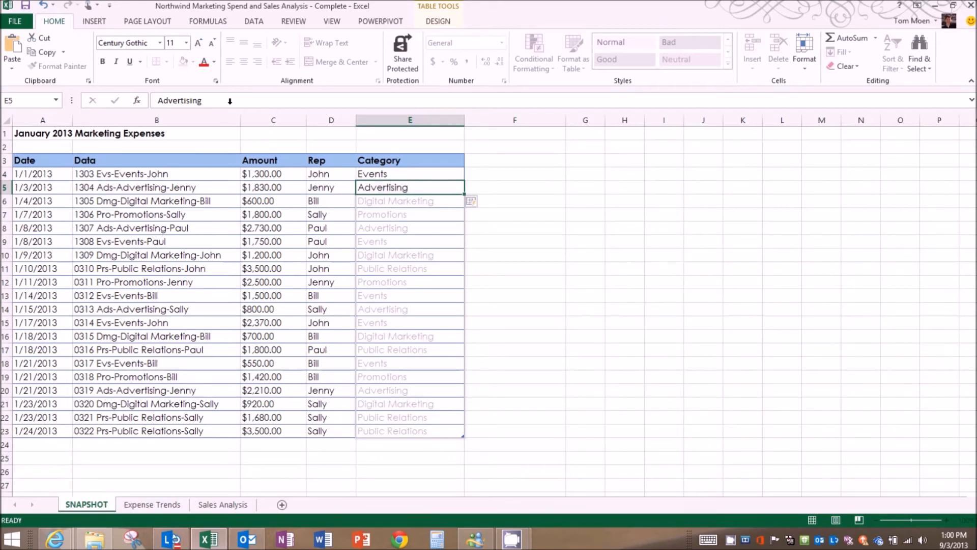
key("ctrl+e")
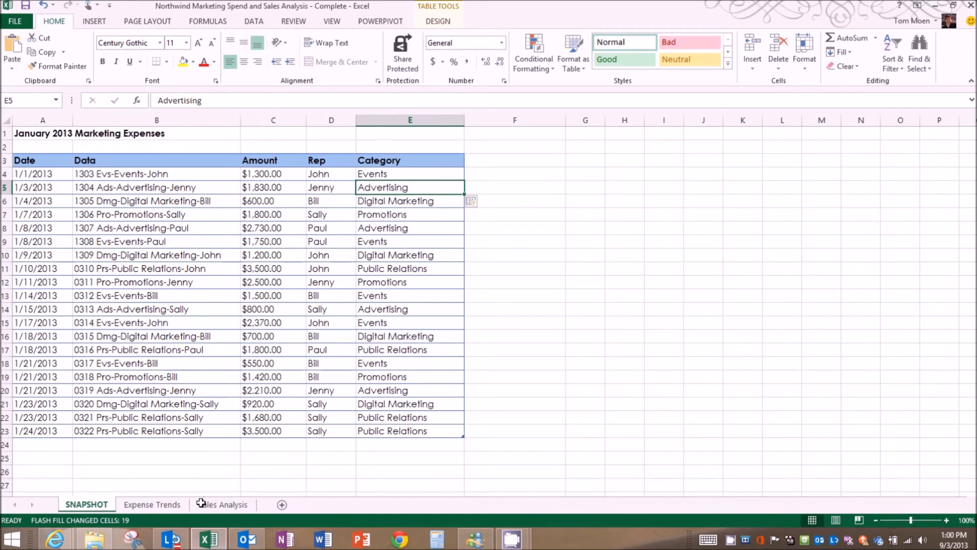
left_click(223, 504)
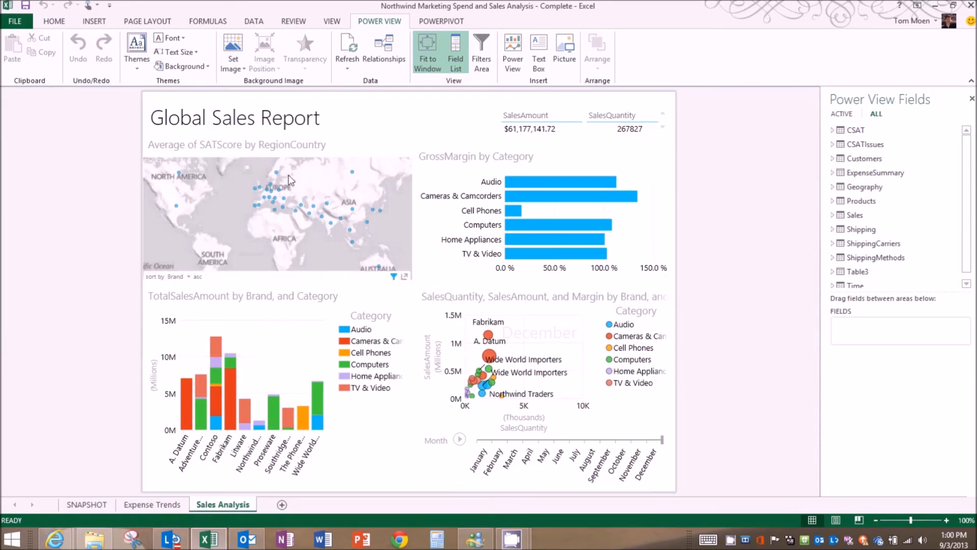
mouse_move(231, 209)
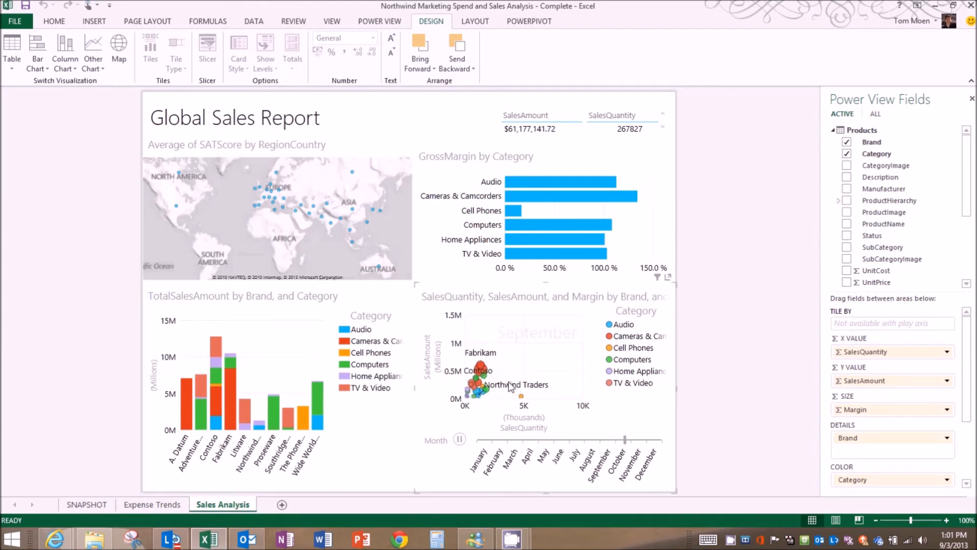
left_click(462, 439)
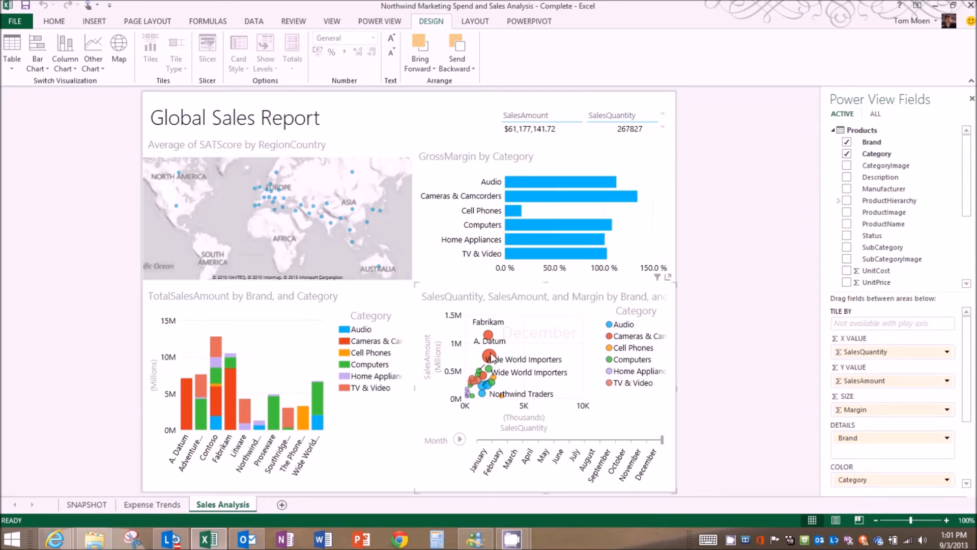
left_click(571, 195)
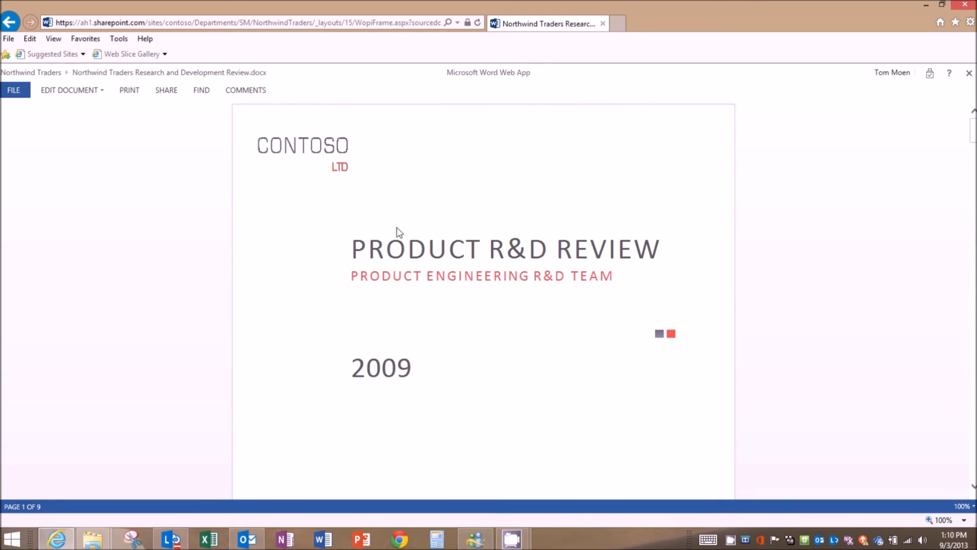
Step: Edit the Product R&D Review in Word Web App, scroll to the SmartArt, then open it in desktop Word
left_click(69, 90)
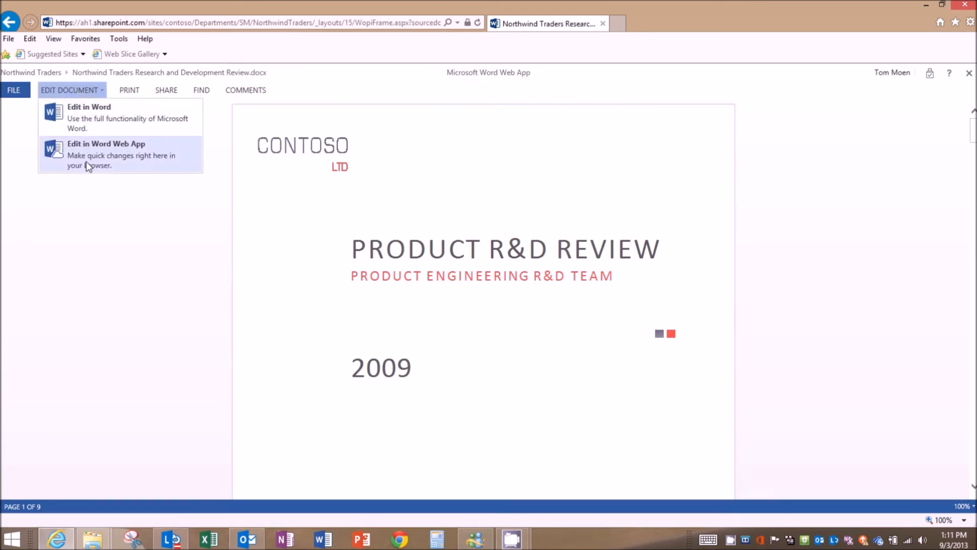
left_click(106, 154)
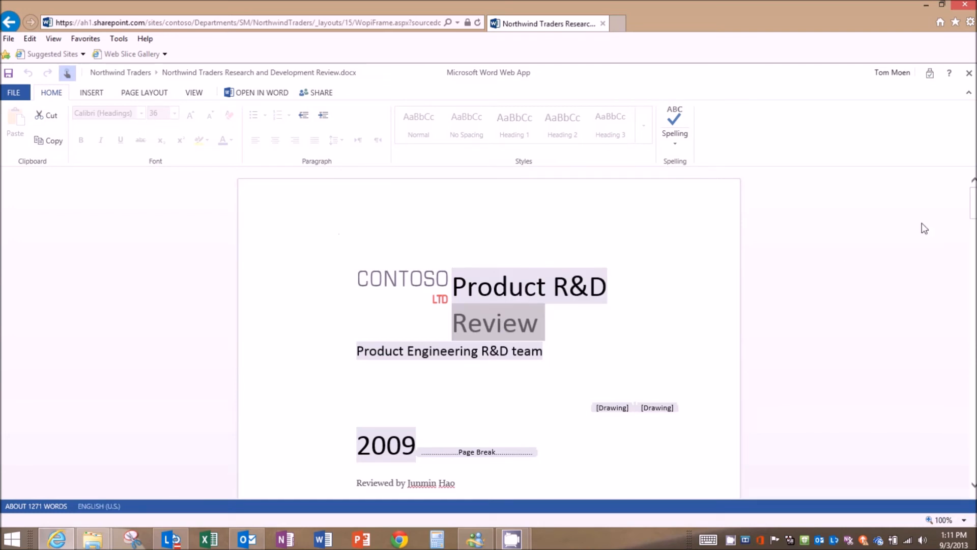
scroll("down", 3)
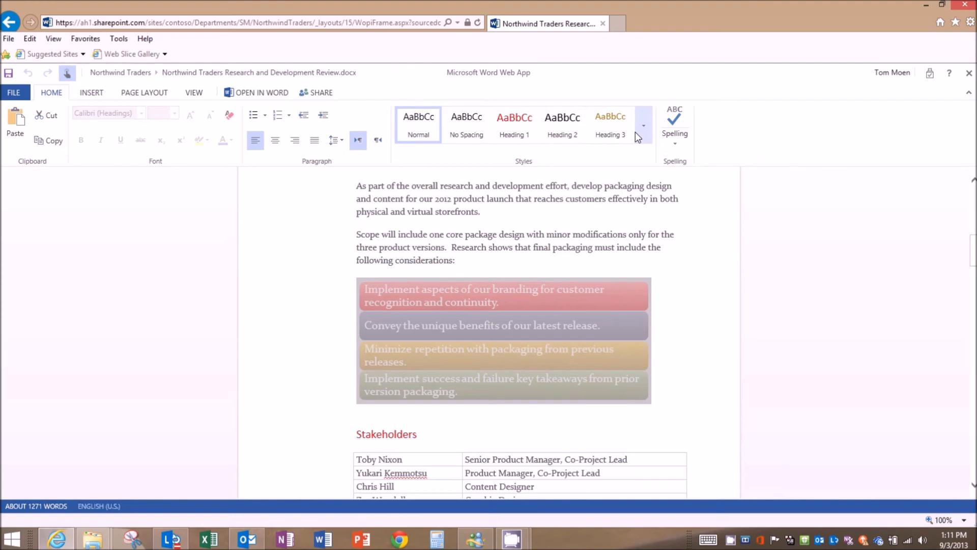
mouse_move(451, 338)
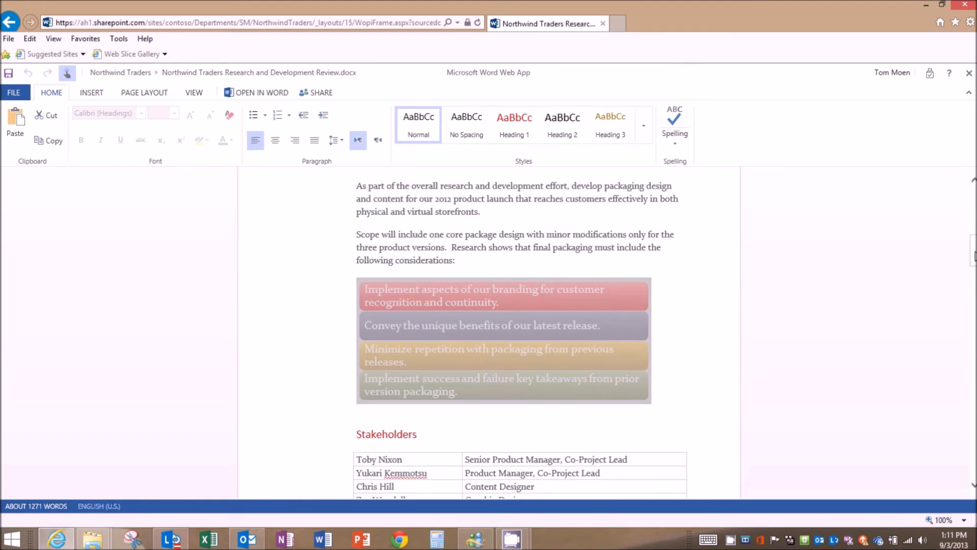
scroll("down", 3)
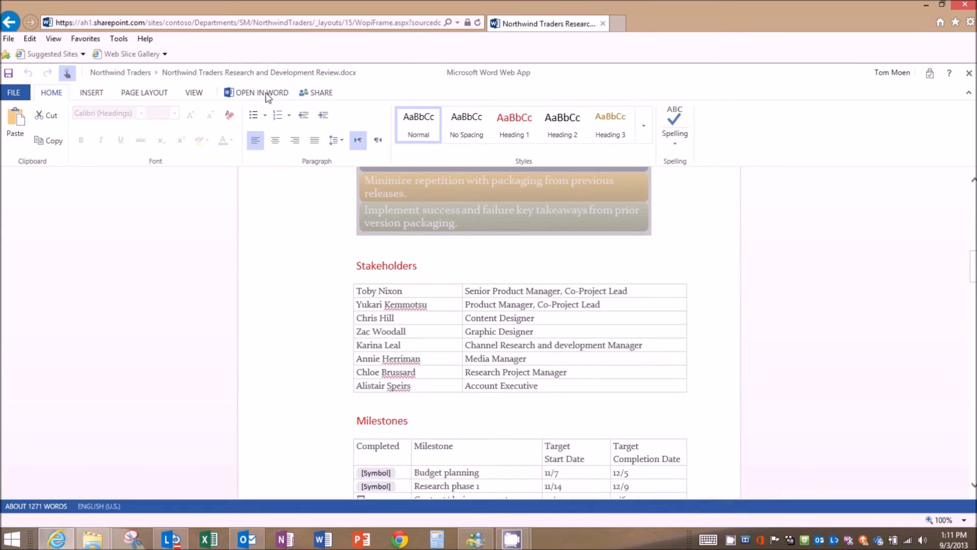
left_click(262, 93)
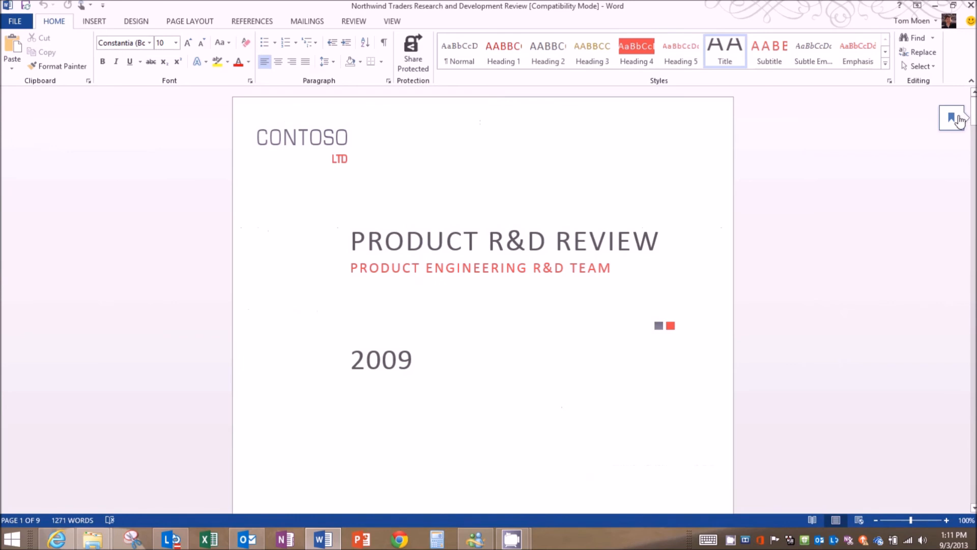
Step: Jump to the Welcome back spot and switch the packaging-considerations SmartArt to a four-block grid layout
left_click(951, 119)
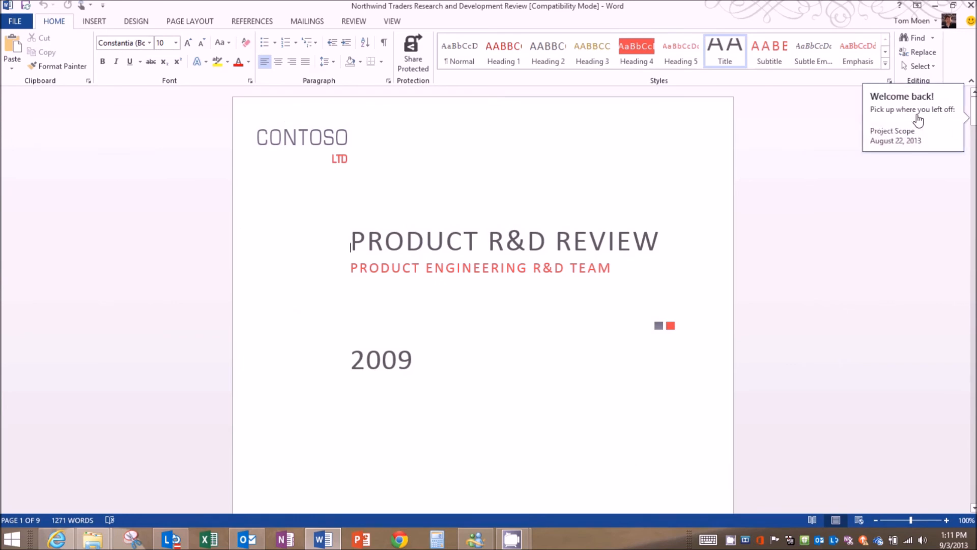
scroll("down", 3)
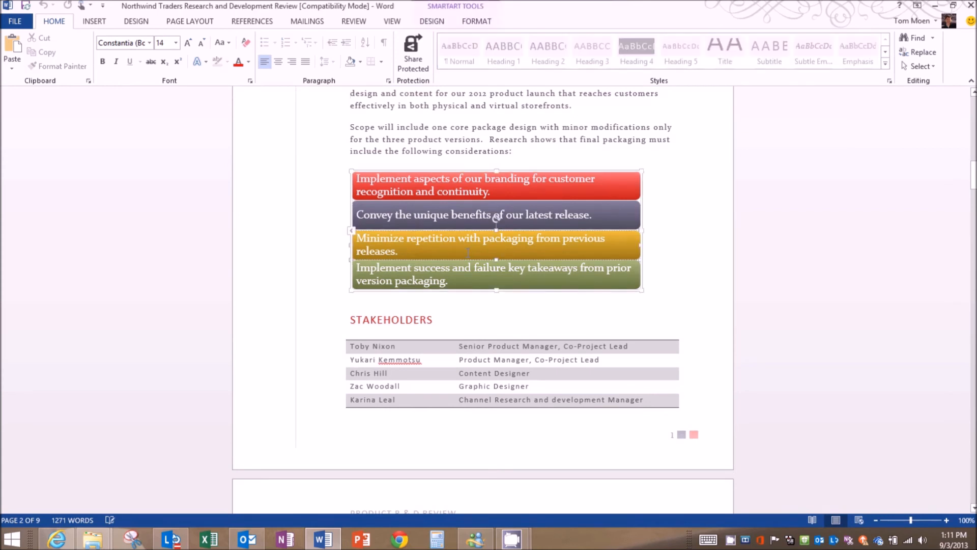
mouse_move(608, 173)
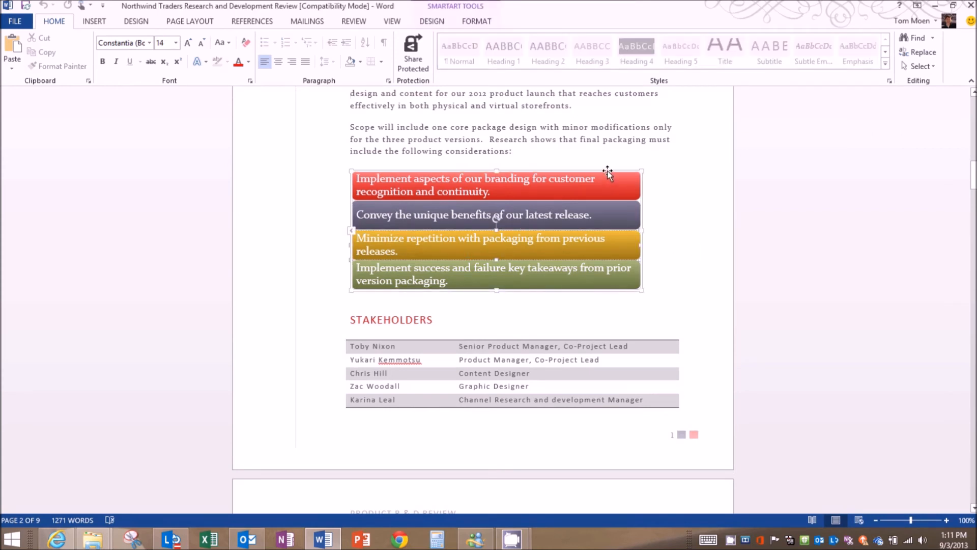
left_click(431, 22)
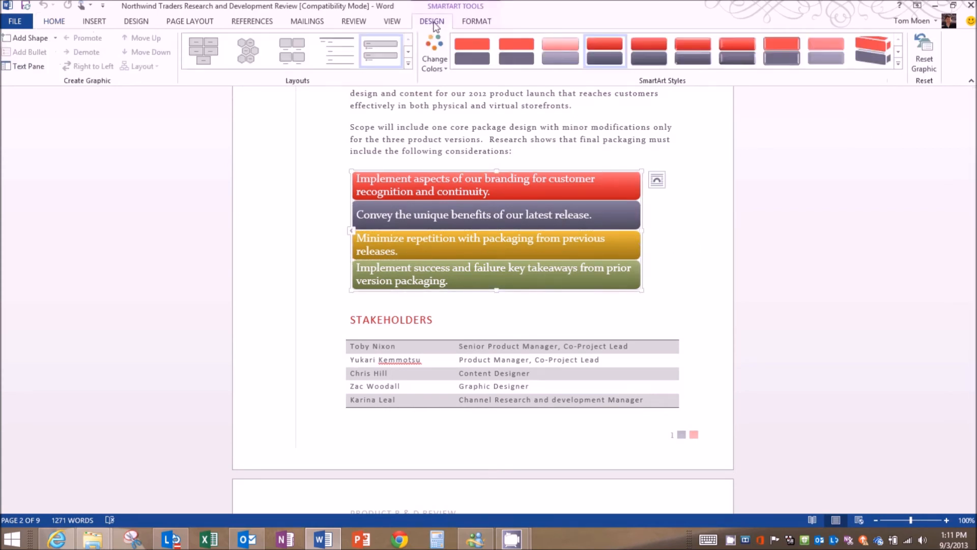
left_click(407, 52)
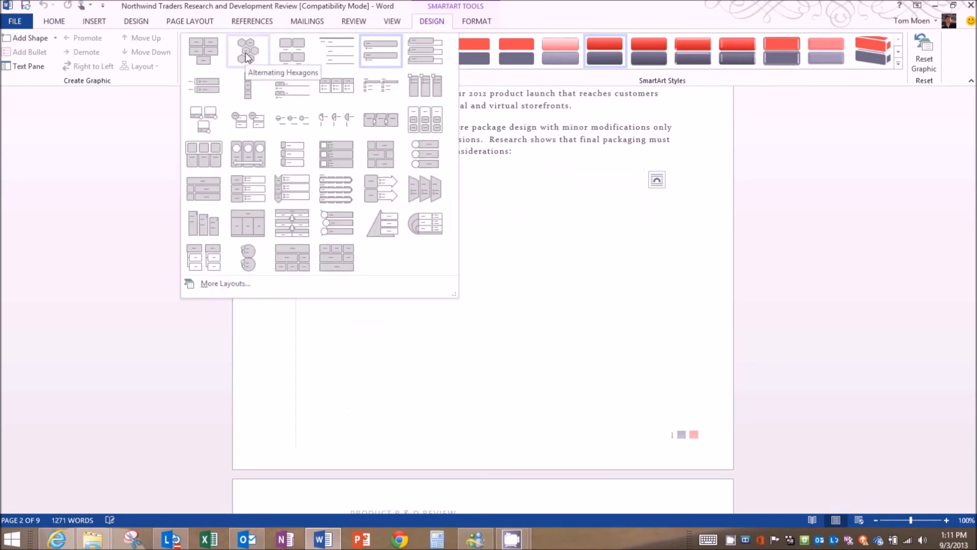
left_click(248, 50)
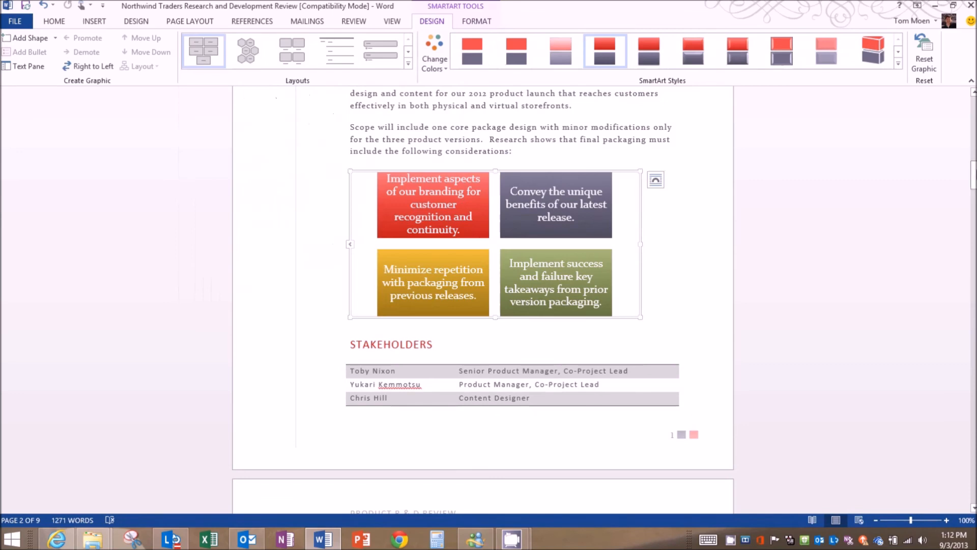
scroll("down", 3)
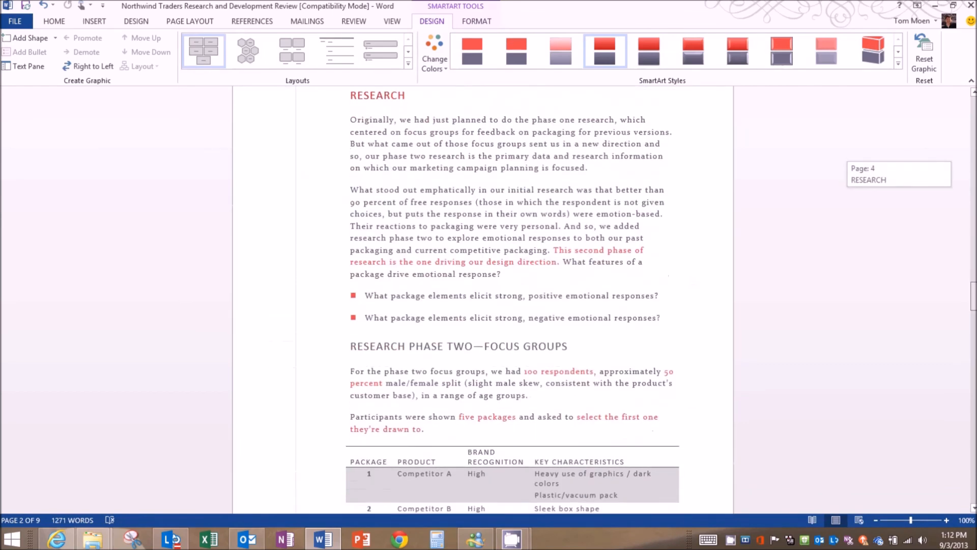
scroll("down", 3)
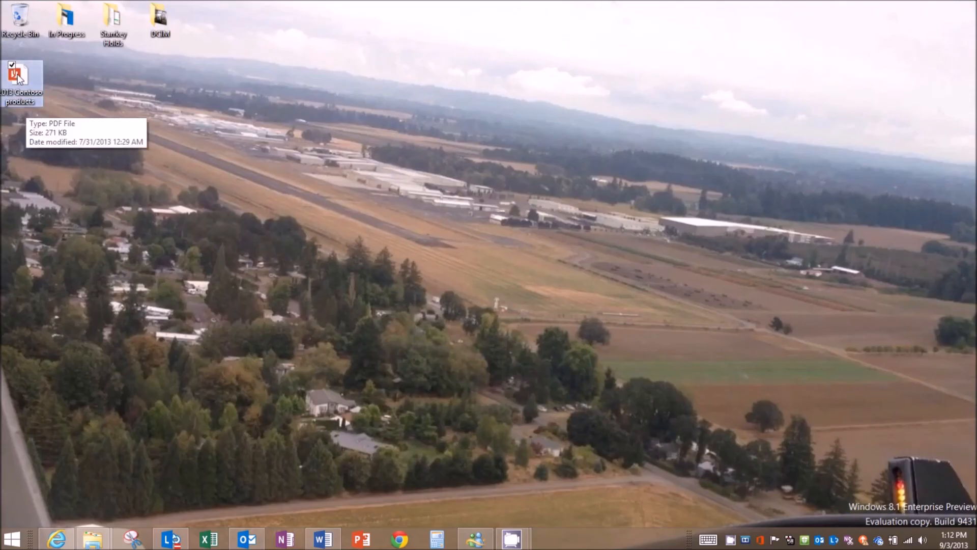
Step: Minimize Word and open the 2013 Contoso products PDF from the desktop with desktop Word
double_click(21, 76)
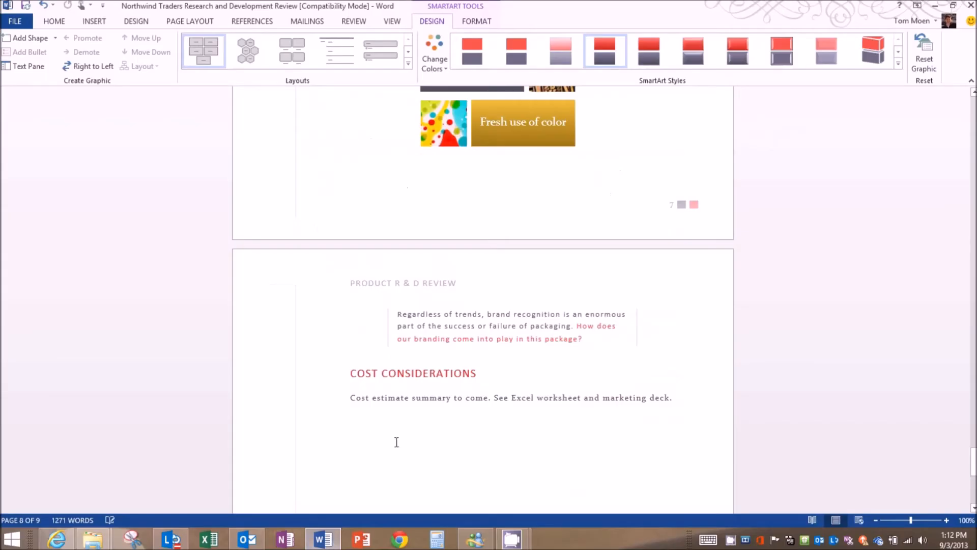
left_click(676, 398)
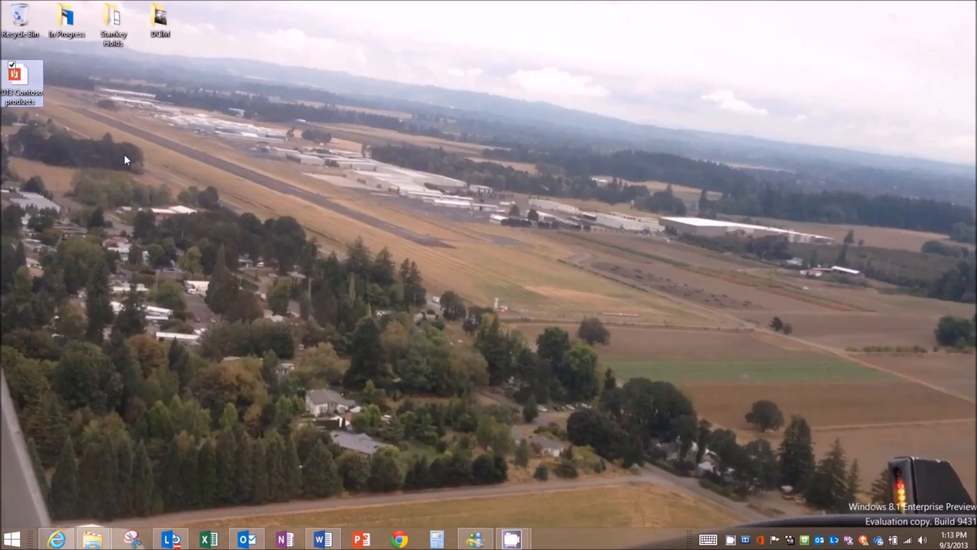
right_click(21, 74)
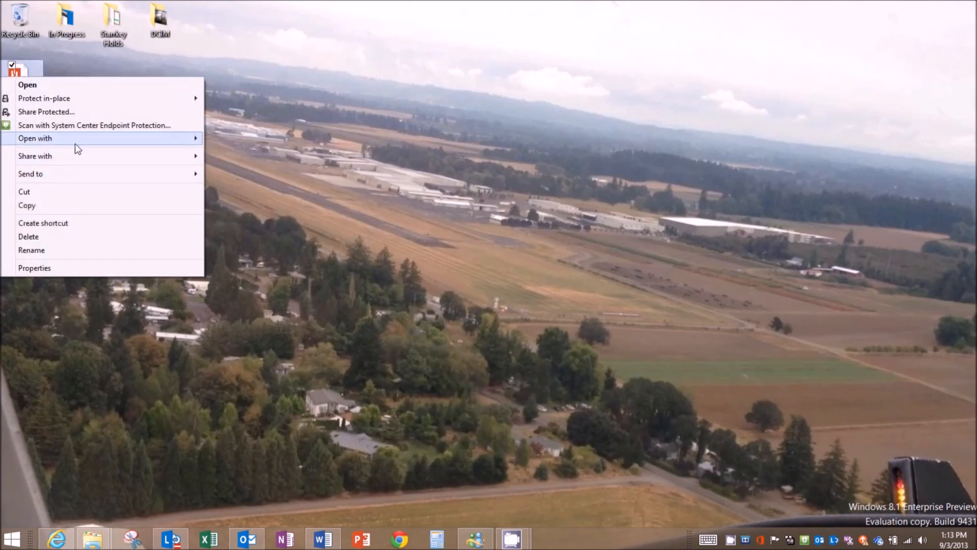
mouse_move(35, 137)
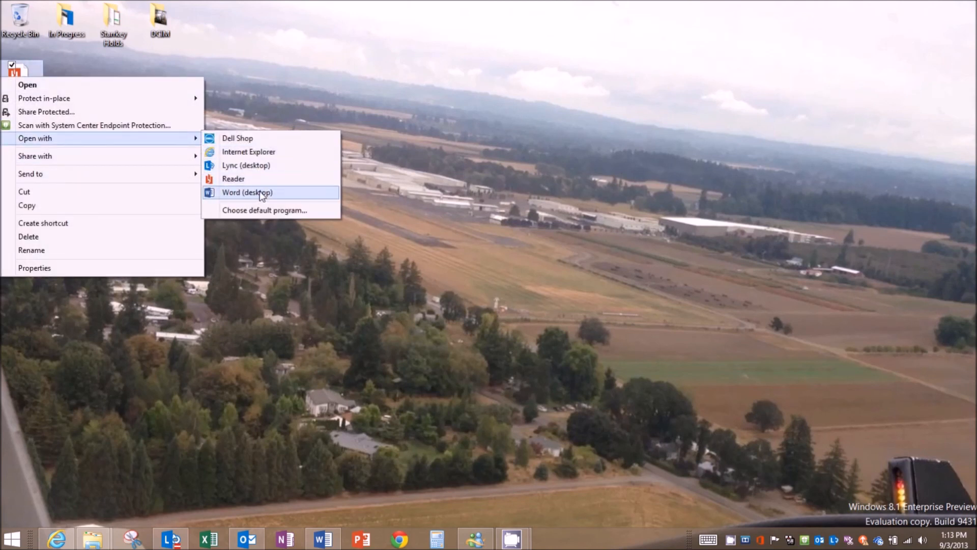
left_click(247, 193)
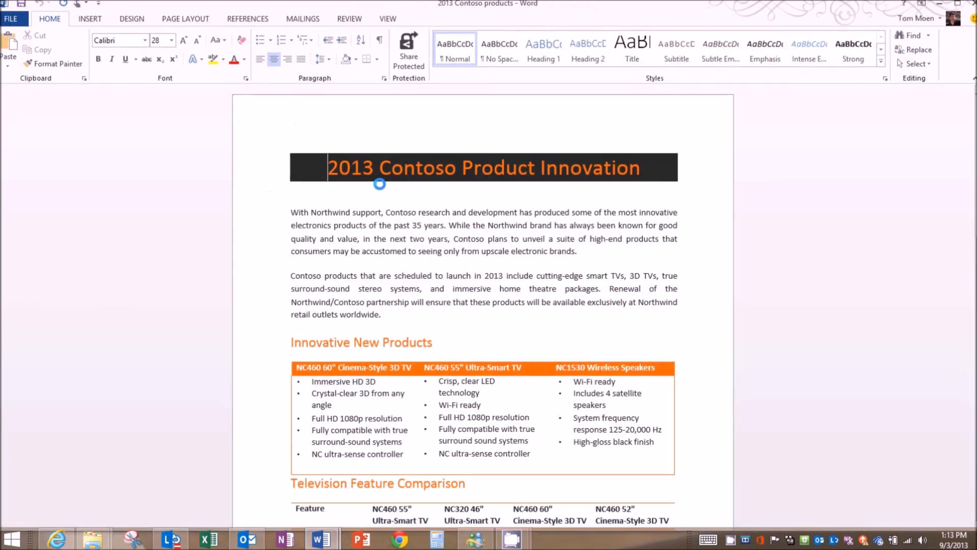
Step: Scroll through the reflowed Contoso products document to its feature table, then return to the R&D Review
scroll("down", 3)
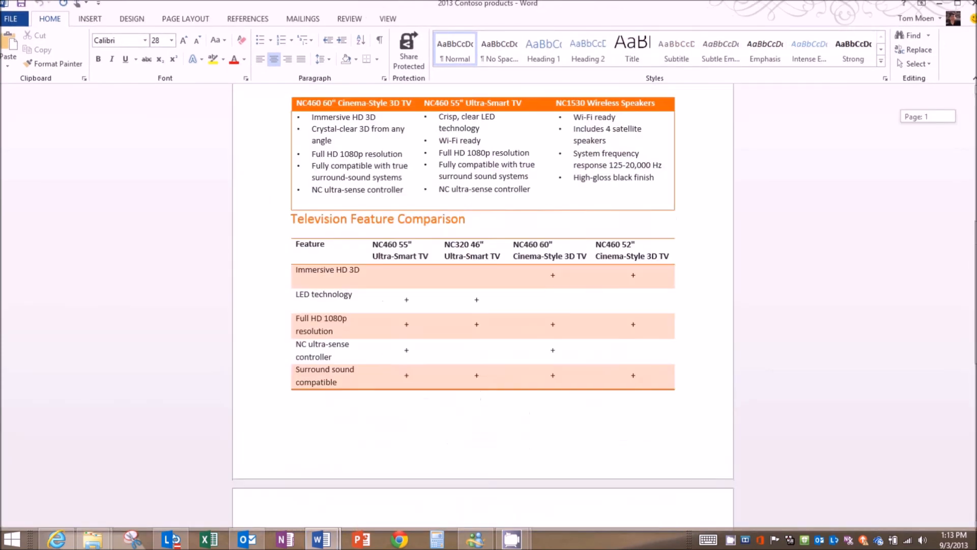
scroll("down", 3)
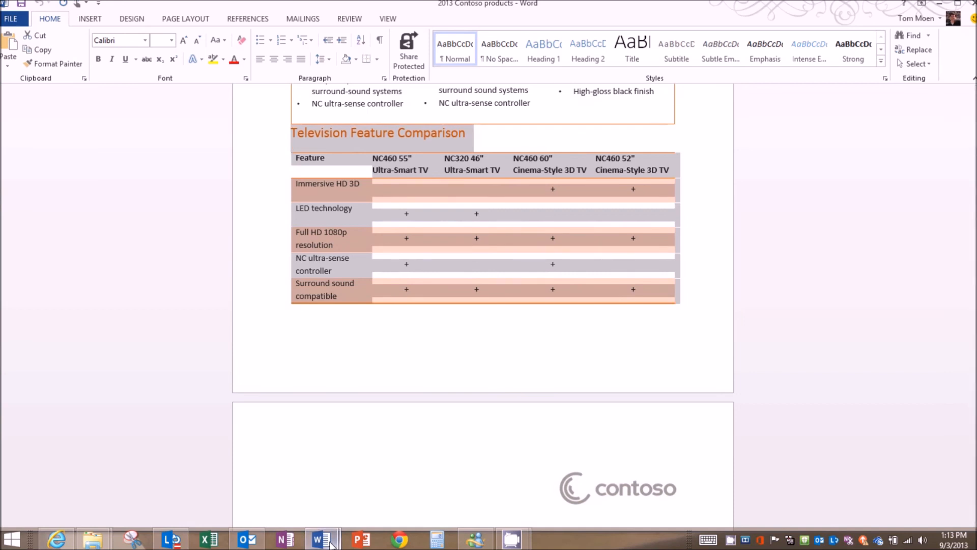
left_click(322, 538)
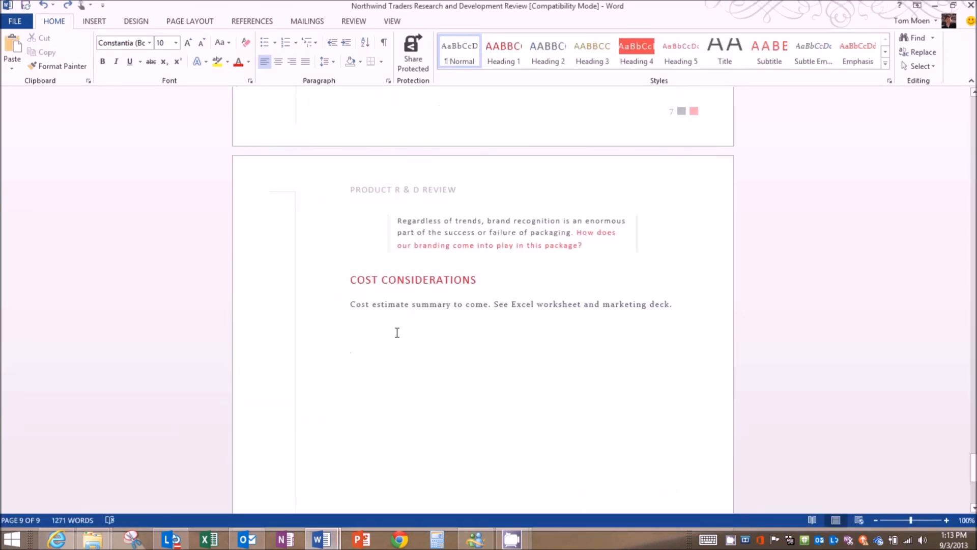